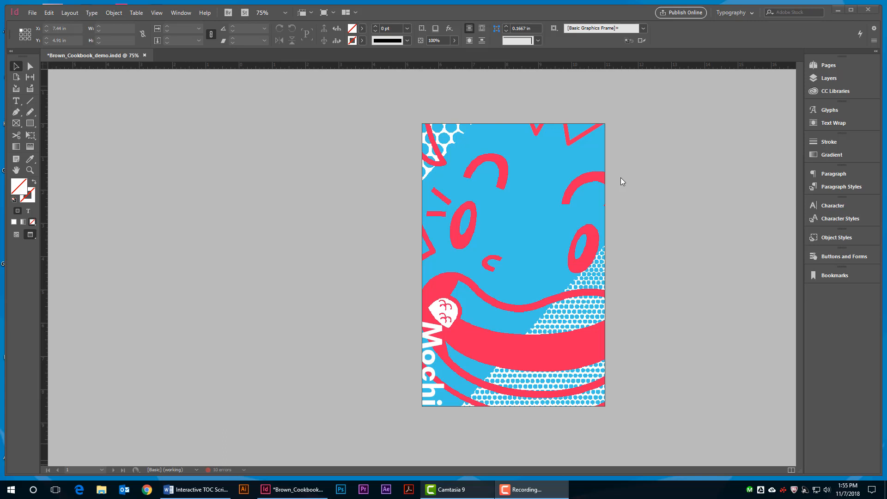
pyautogui.moveTo(278, 64)
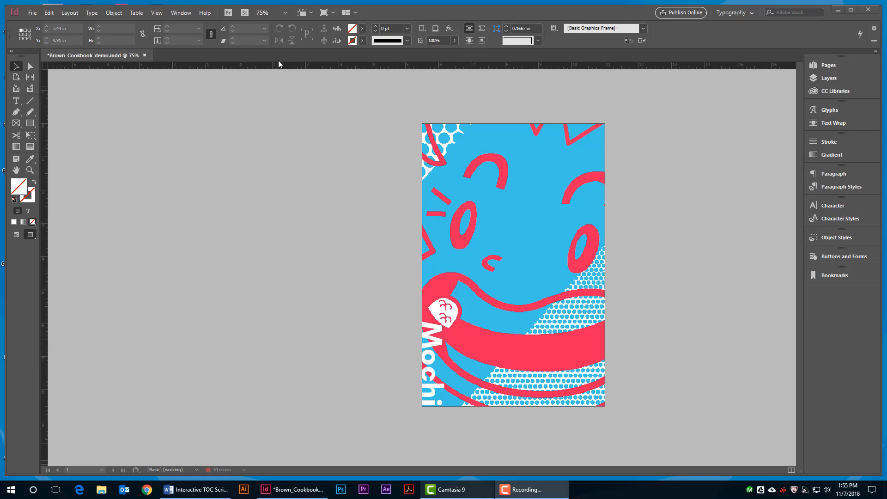
pyautogui.moveTo(181, 12)
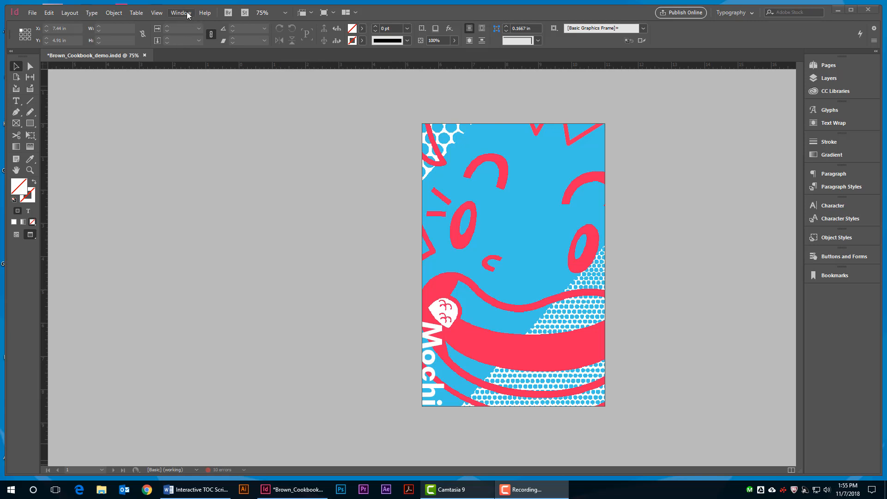
# - Show the Hyperlinks panel from the Window > Interactive menu
pyautogui.click(180, 12)
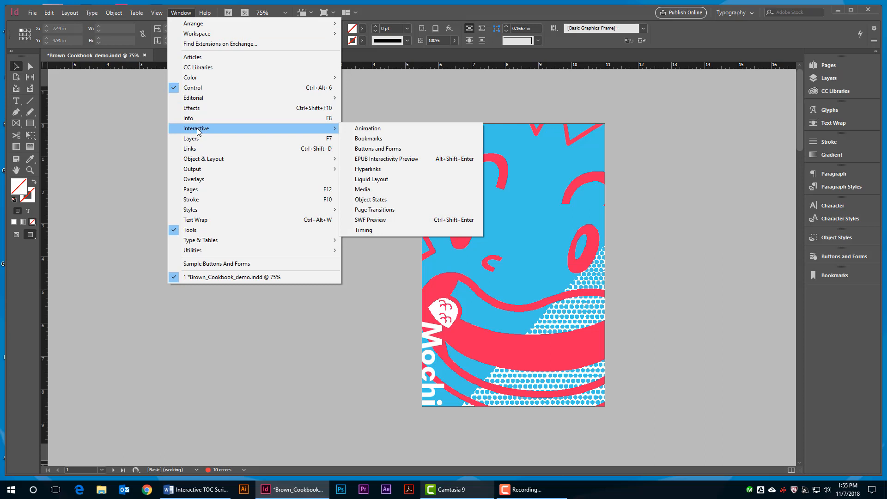
pyautogui.moveTo(368, 168)
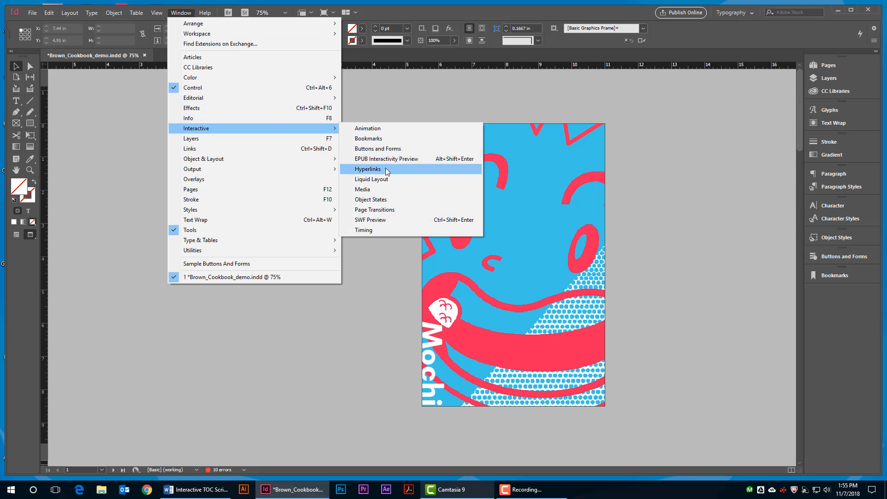
pyautogui.click(367, 170)
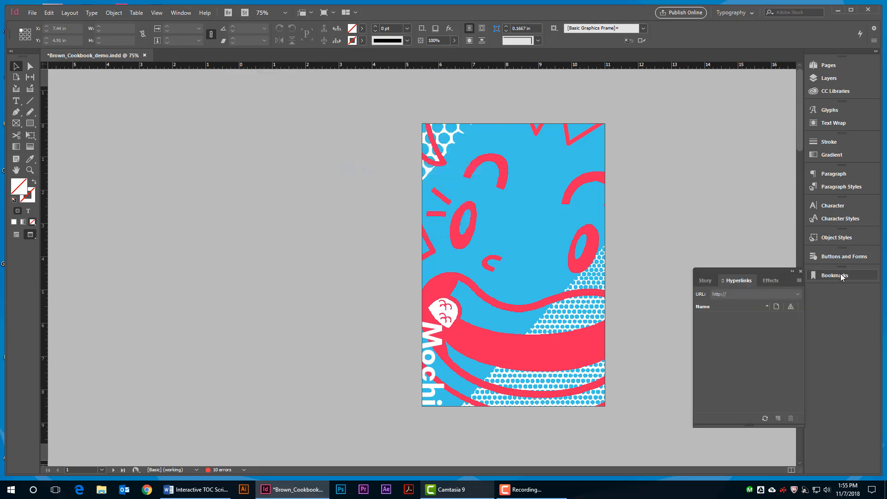
pyautogui.moveTo(699, 223)
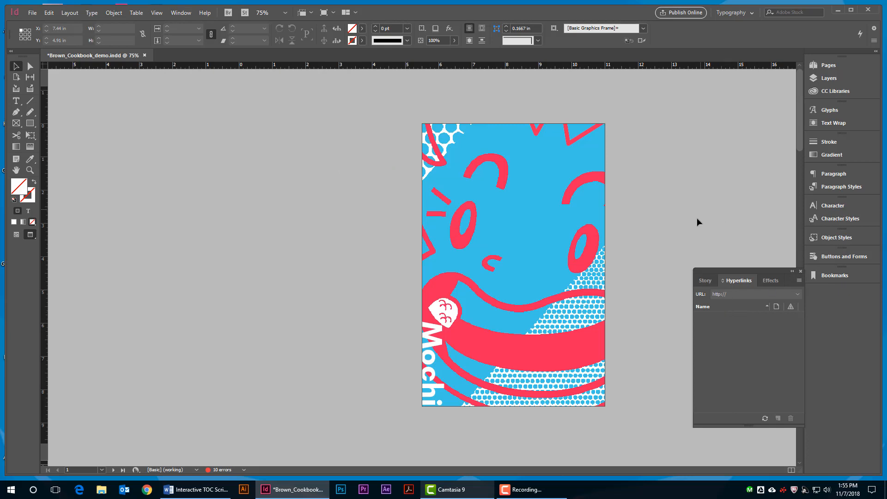
pyautogui.moveTo(622, 247)
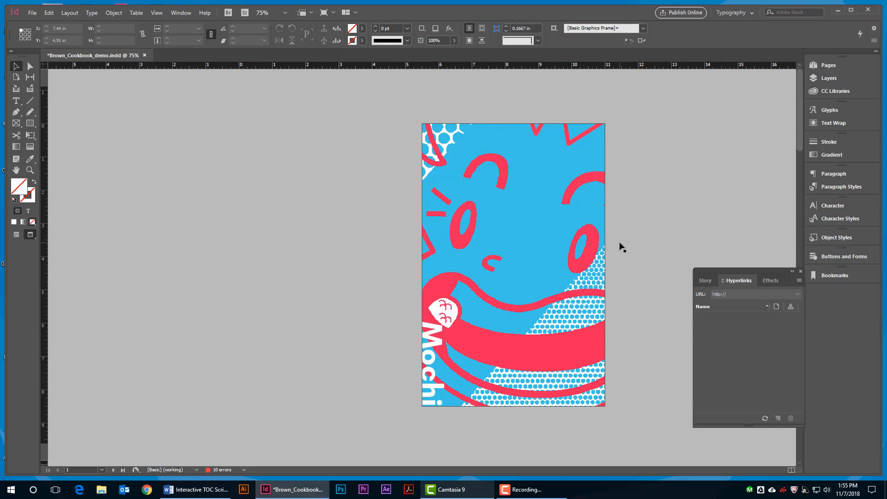
pyautogui.moveTo(613, 267)
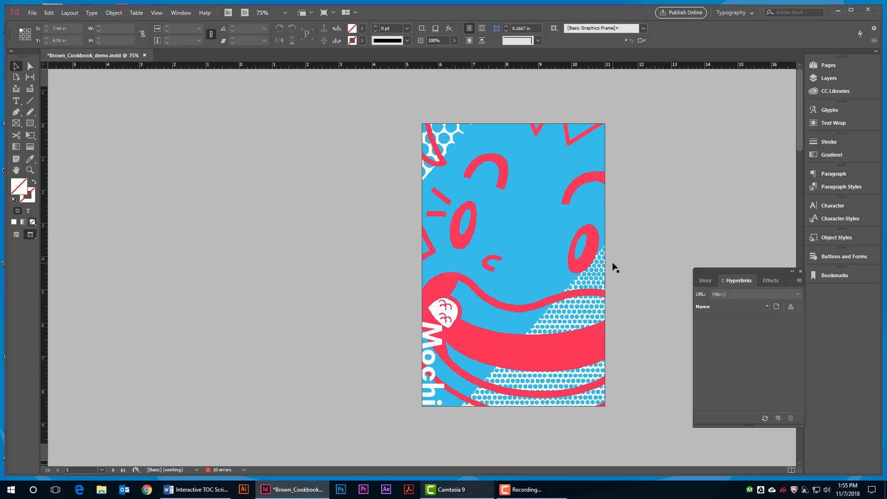
pyautogui.moveTo(626, 269)
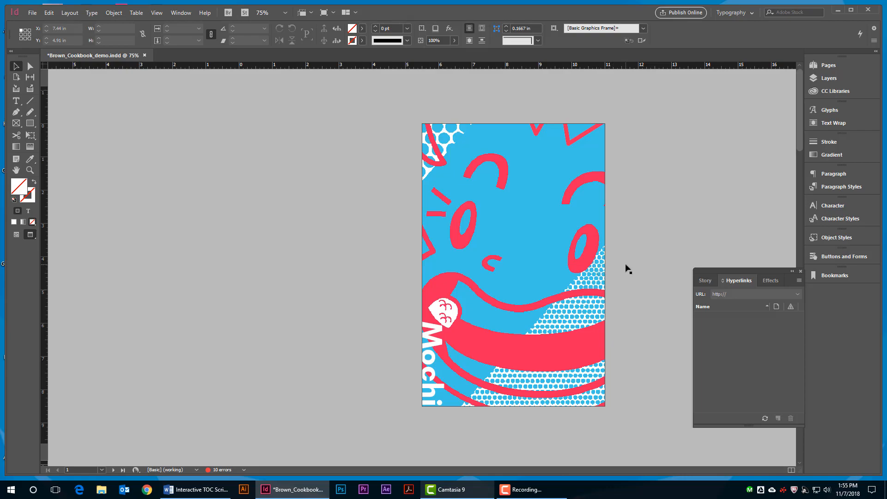
# - Go to the contents/Ice Cream spread and switch to the Type tool
pyautogui.click(113, 469)
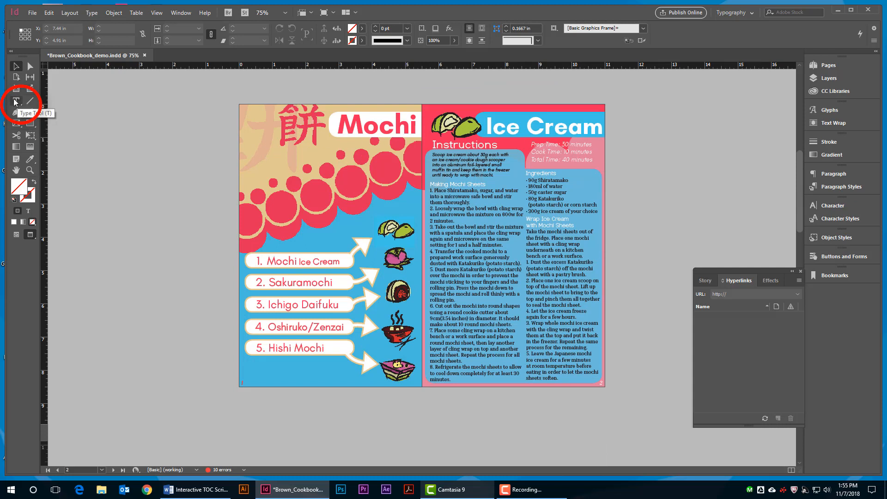
pyautogui.click(16, 101)
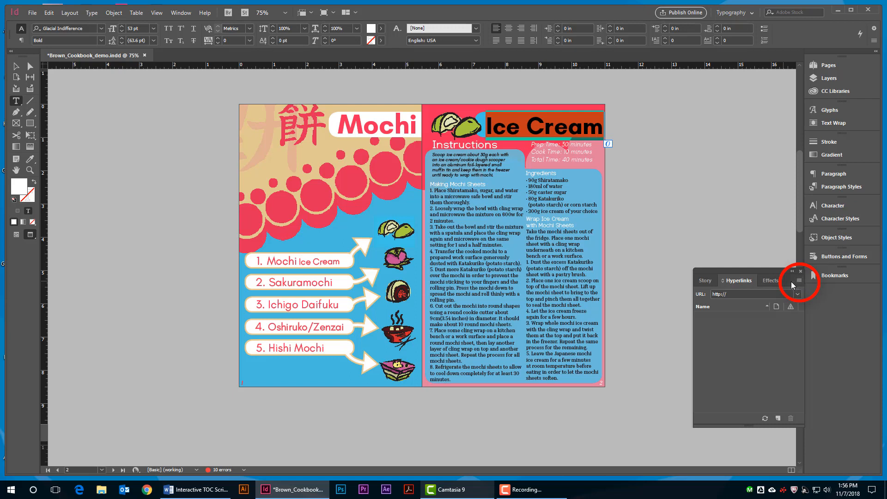
# - Create a text anchor destination named Ice Cream from the selected headline
pyautogui.click(797, 280)
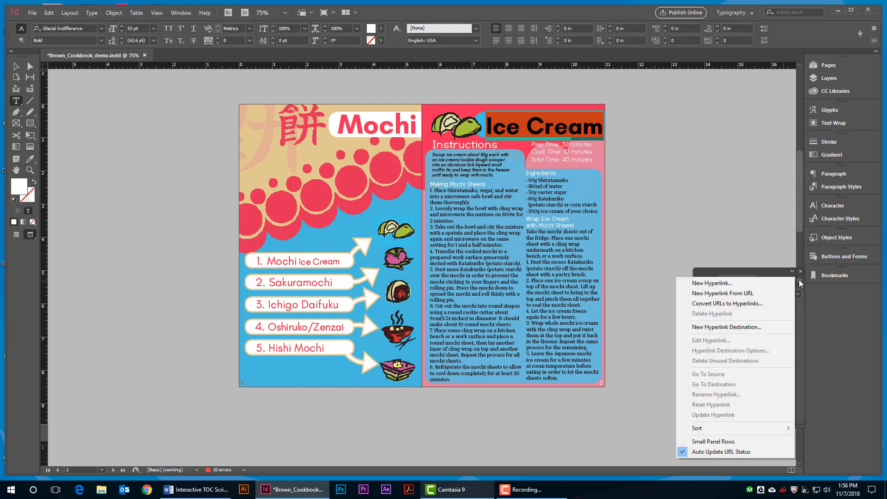
pyautogui.moveTo(751, 315)
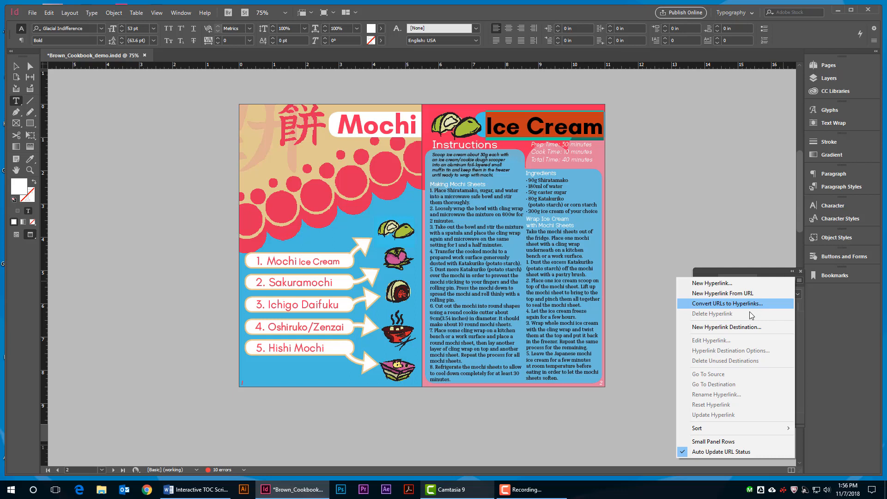
pyautogui.moveTo(730, 327)
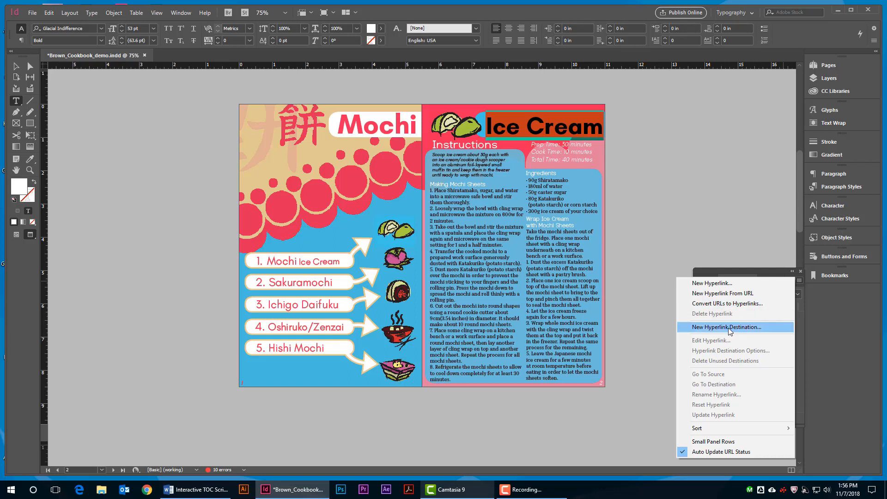
pyautogui.click(729, 327)
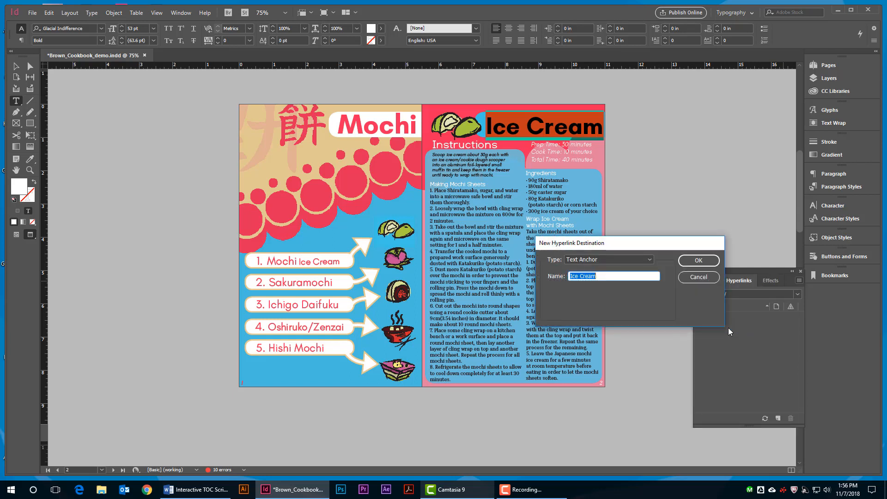
pyautogui.moveTo(557, 266)
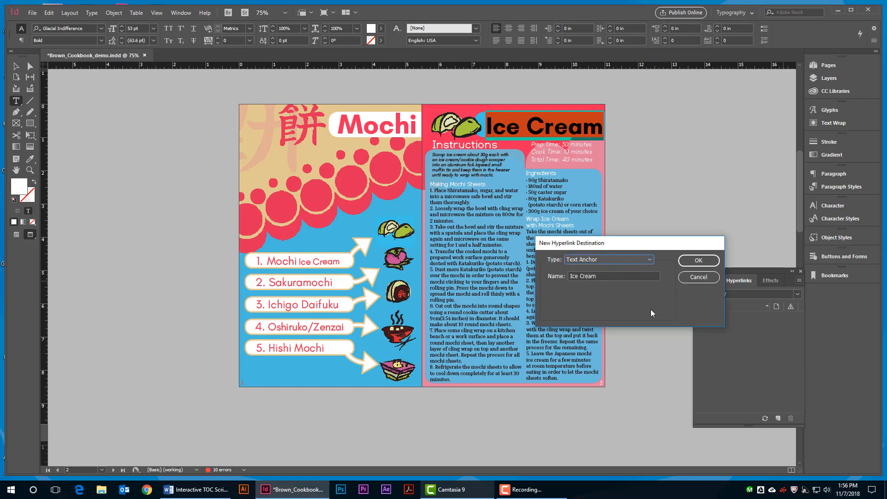
pyautogui.moveTo(676, 323)
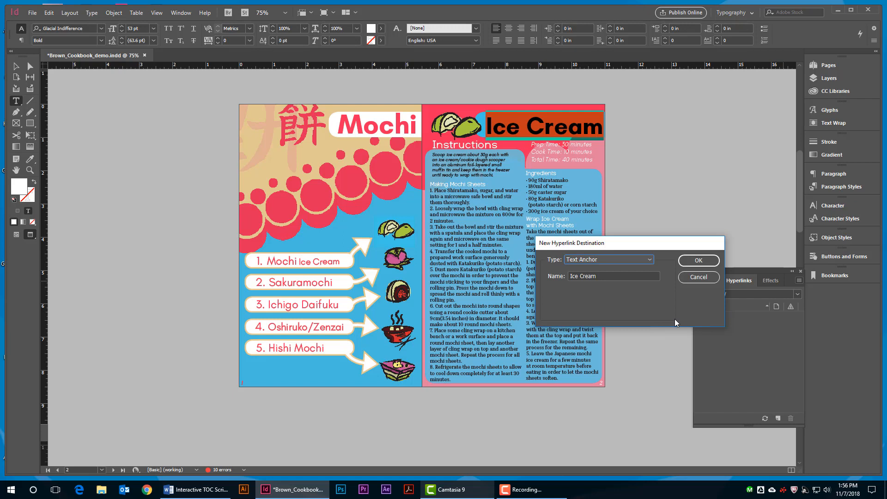
pyautogui.moveTo(703, 346)
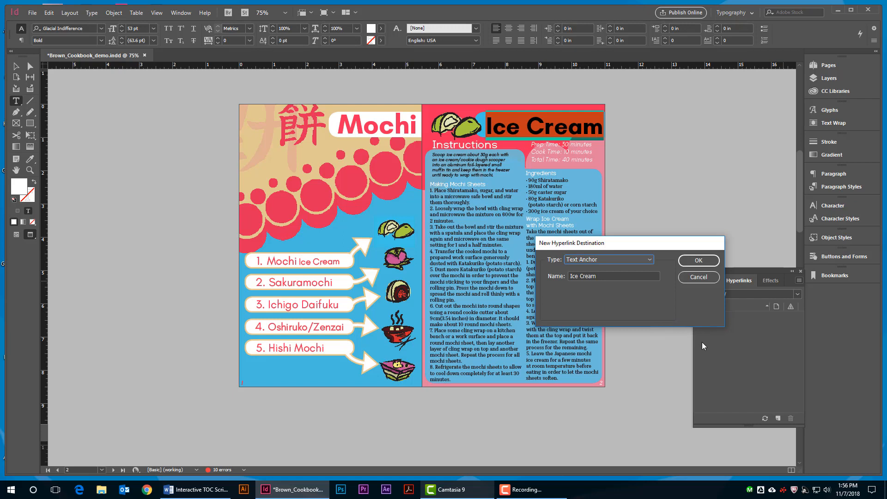
pyautogui.moveTo(670, 321)
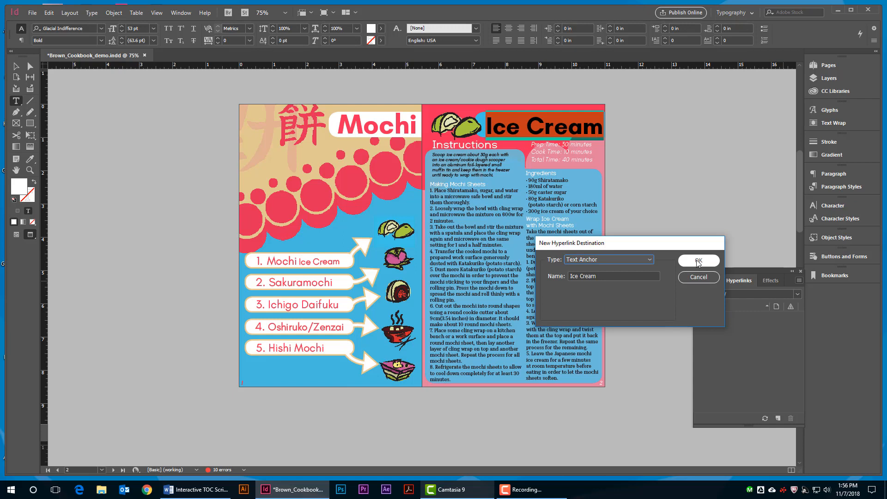
pyautogui.click(697, 260)
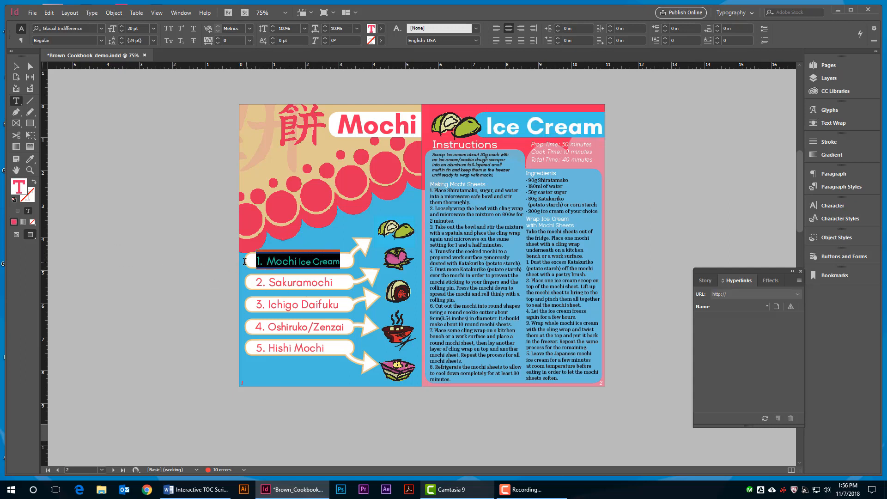
# - Select the '1. Mochi Ice Cream' contents entry text
pyautogui.click(296, 260)
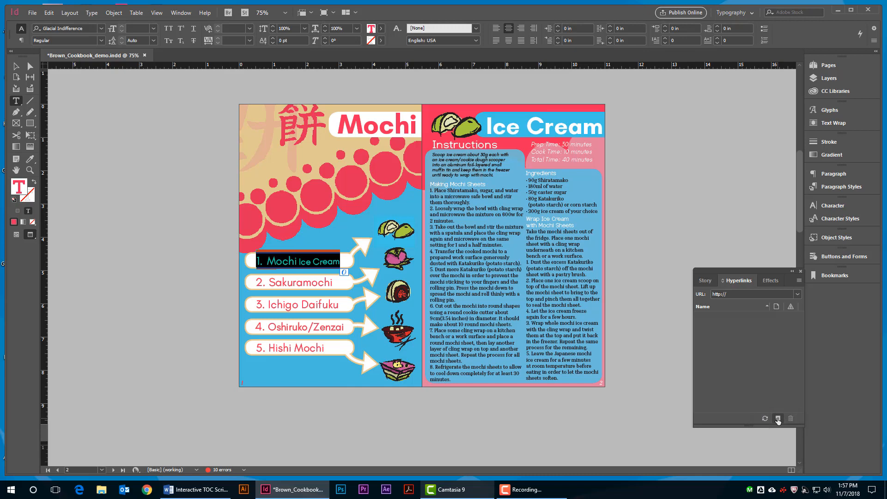
# - Make '1. Mochi Ice Cream' a hyperlink to the Ice Cream text anchor with character style [None]
pyautogui.click(778, 417)
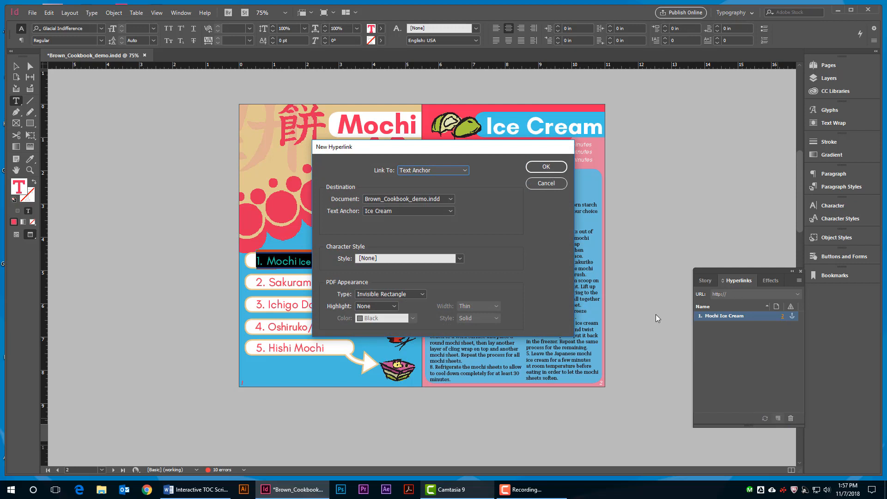
pyautogui.moveTo(382, 178)
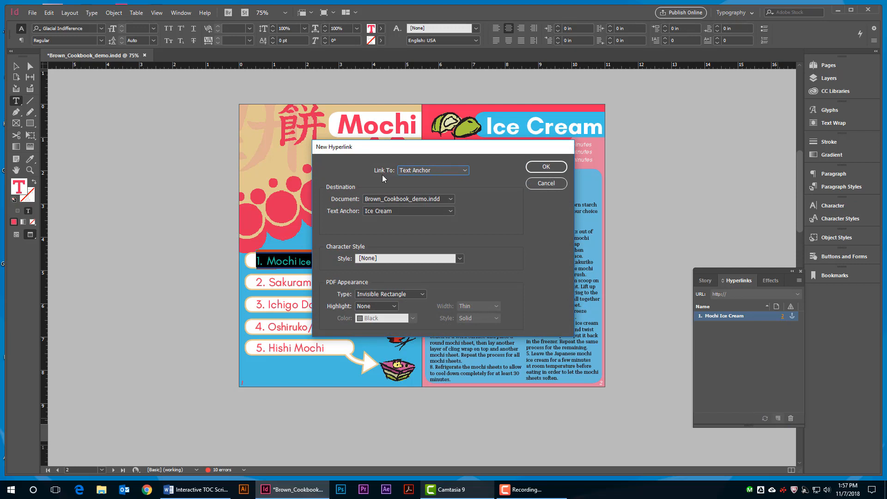
pyautogui.moveTo(470, 168)
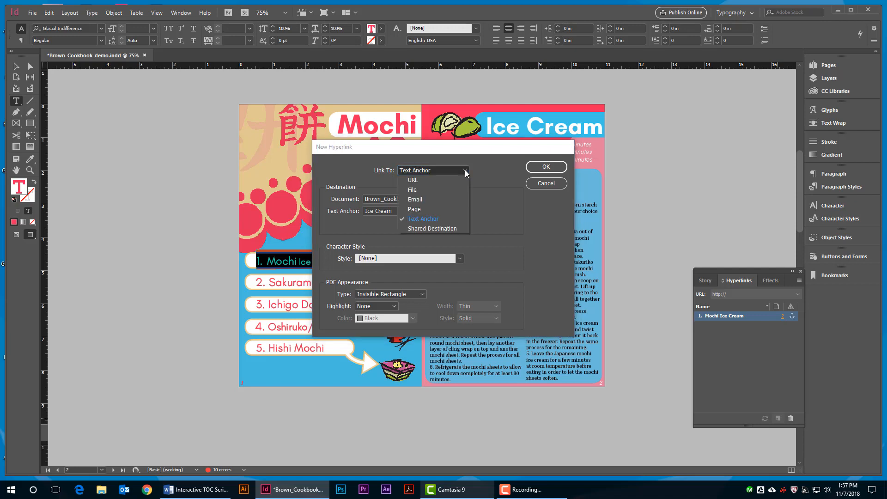
pyautogui.click(422, 219)
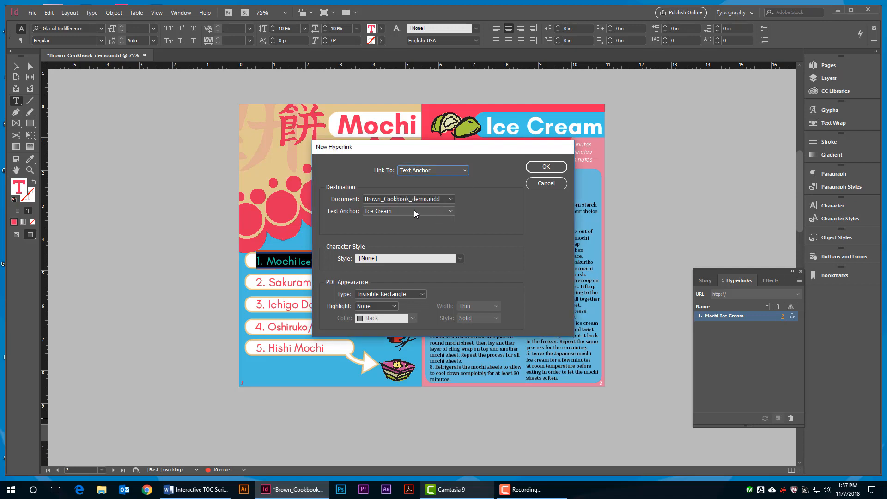
pyautogui.moveTo(355, 215)
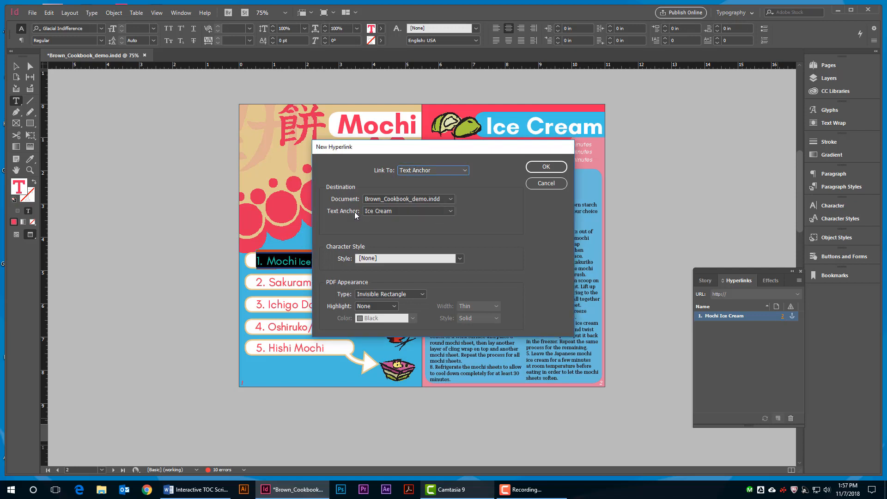
pyautogui.moveTo(473, 213)
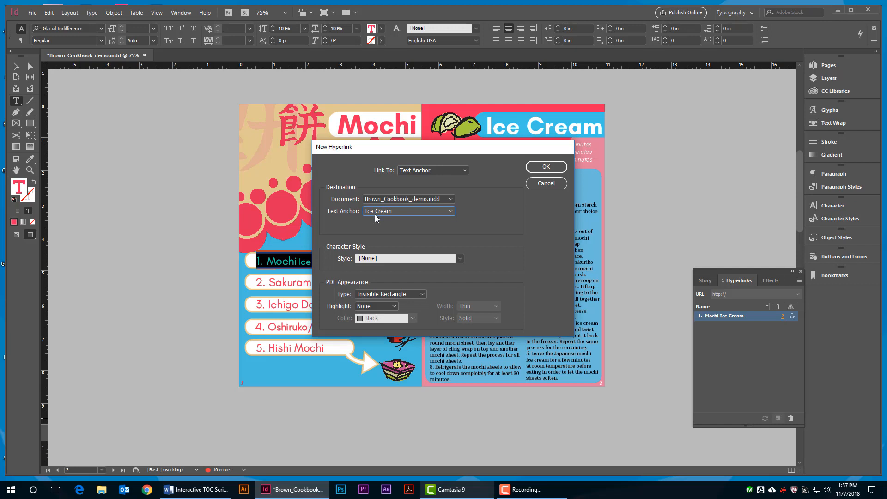
pyautogui.moveTo(562, 194)
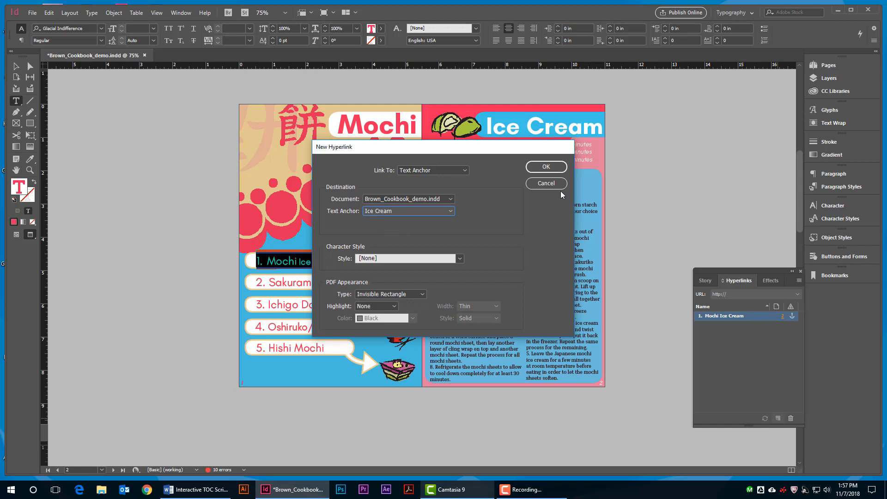
pyautogui.moveTo(419, 261)
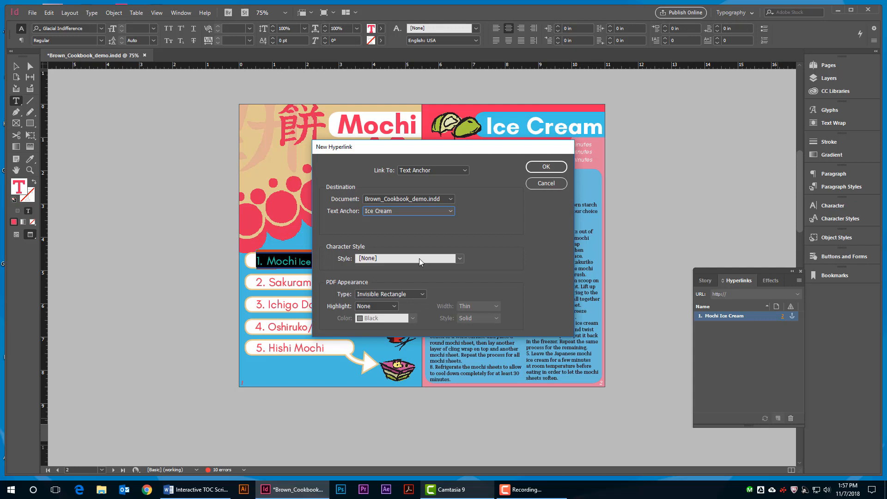
pyautogui.moveTo(462, 263)
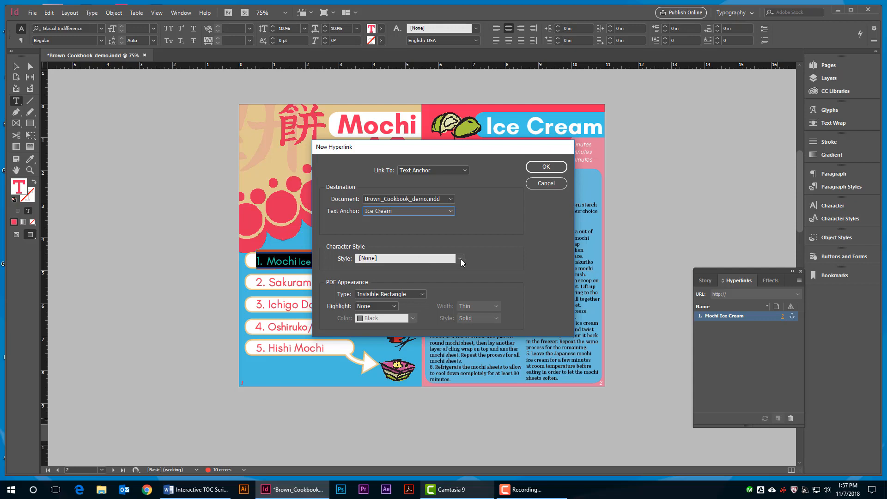
pyautogui.click(459, 258)
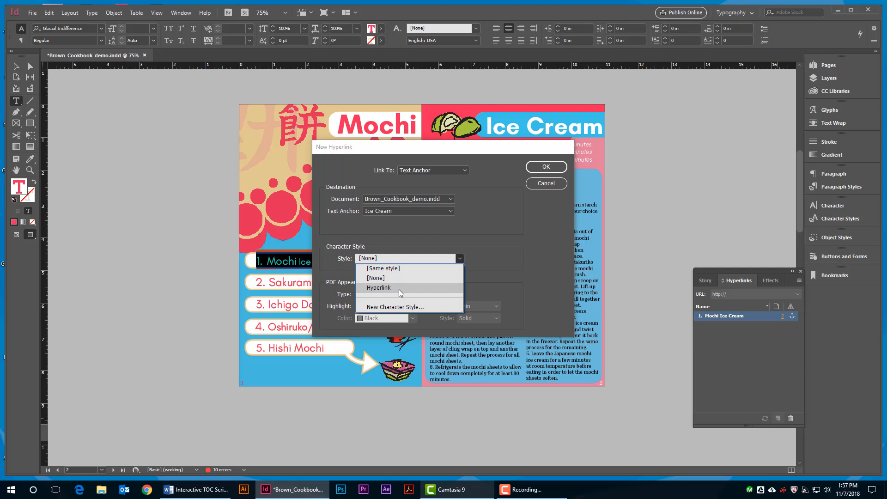
pyautogui.moveTo(376, 278)
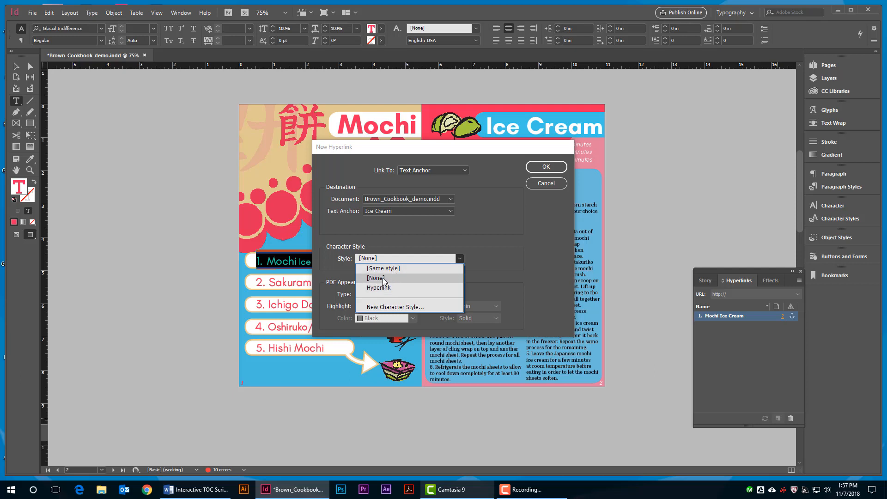
pyautogui.click(376, 278)
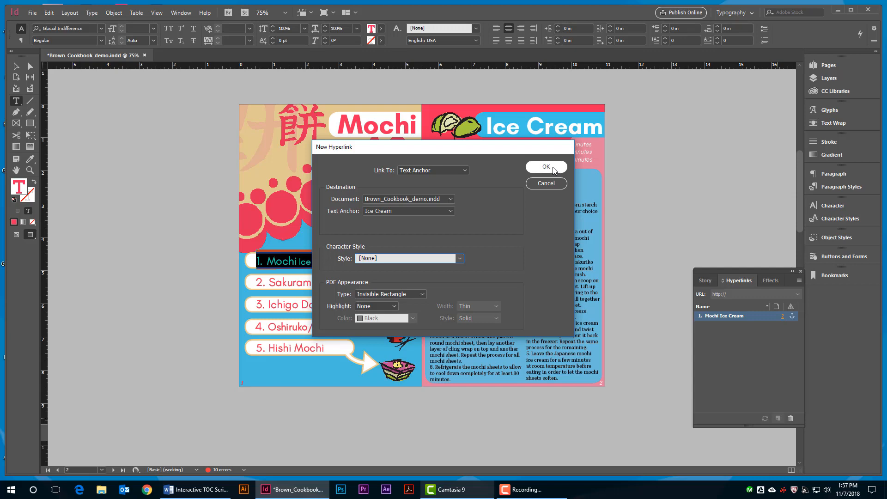
pyautogui.click(545, 167)
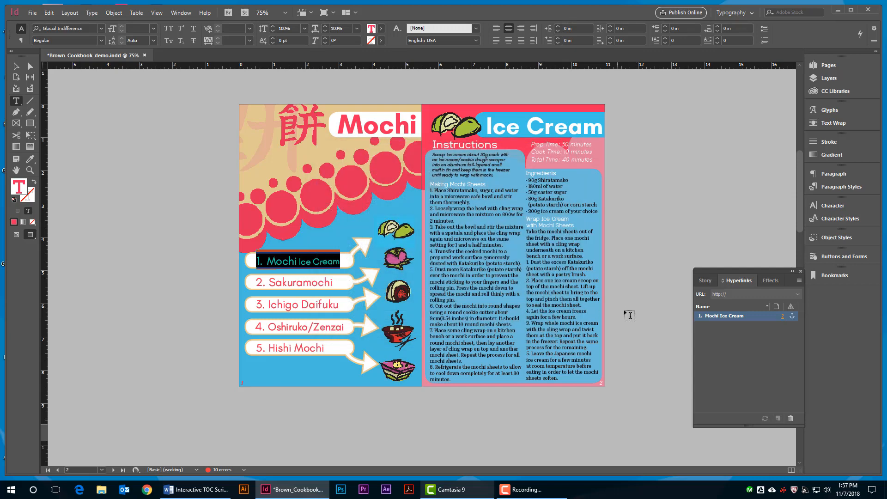
pyautogui.moveTo(616, 316)
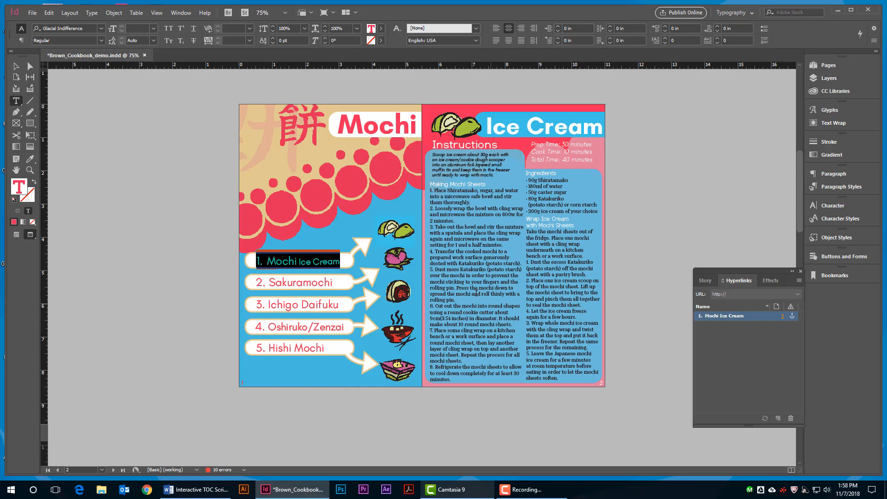
# - Create a Sakuramochi text anchor destination from its headline
pyautogui.scroll(-3)
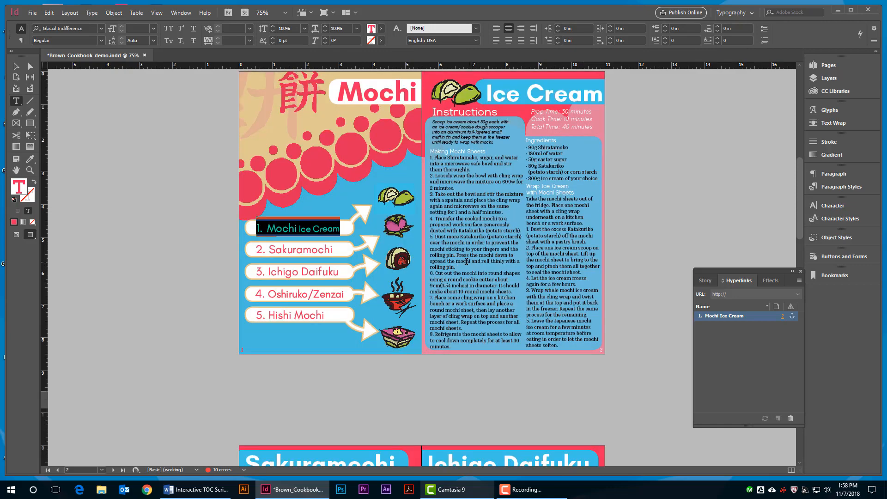
pyautogui.scroll(-3)
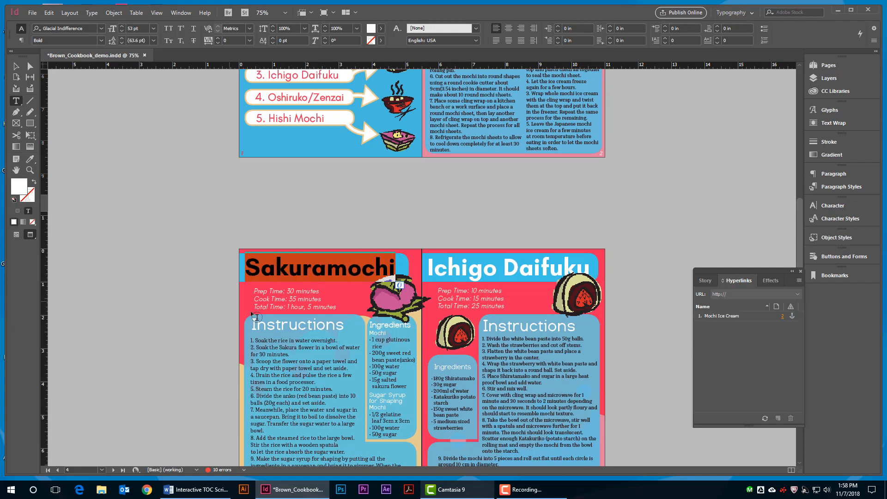
pyautogui.click(798, 280)
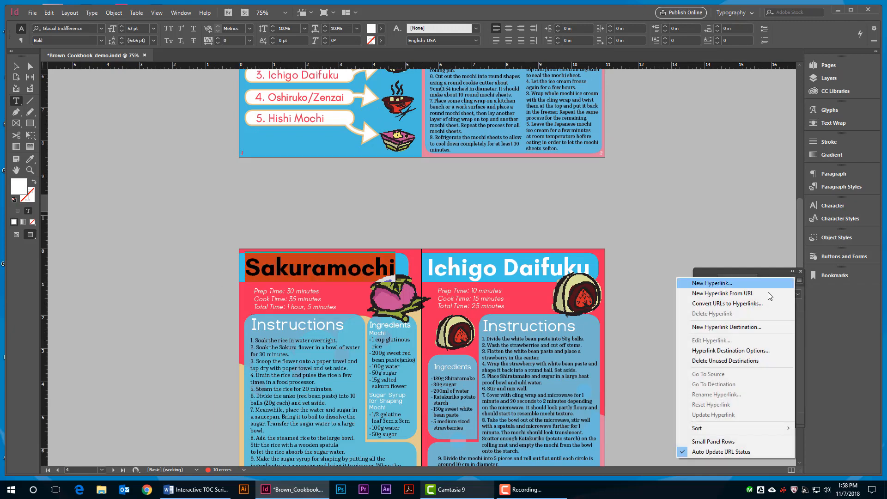
pyautogui.click(726, 326)
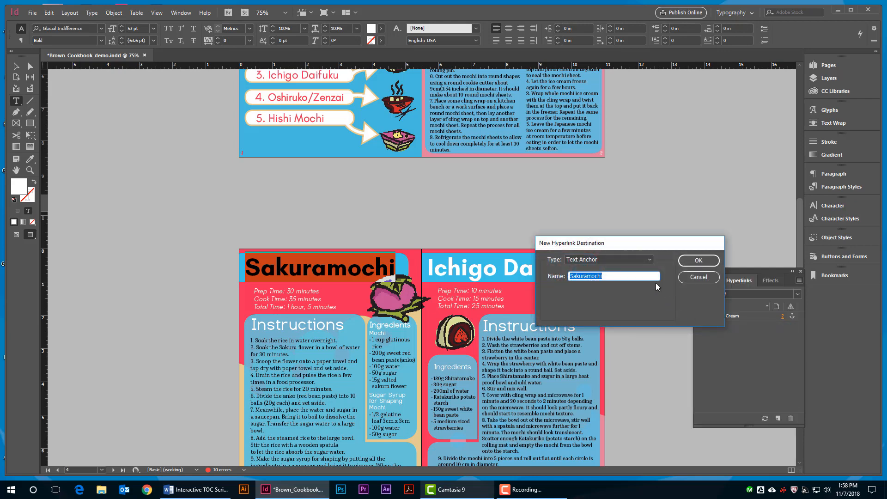
pyautogui.click(697, 261)
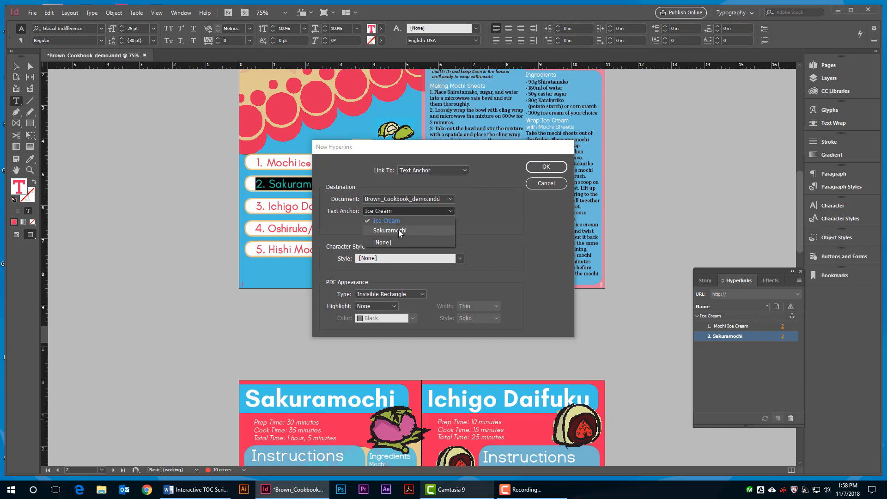
# - Point the second contents item's hyperlink at the Sakuramochi anchor
pyautogui.click(388, 230)
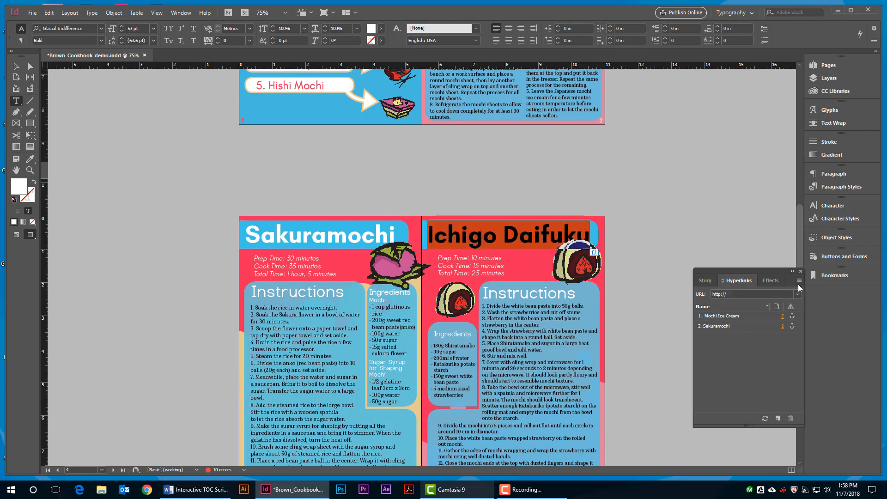
# - Create an Ichigo Daifuku text anchor destination from its headline
pyautogui.click(798, 281)
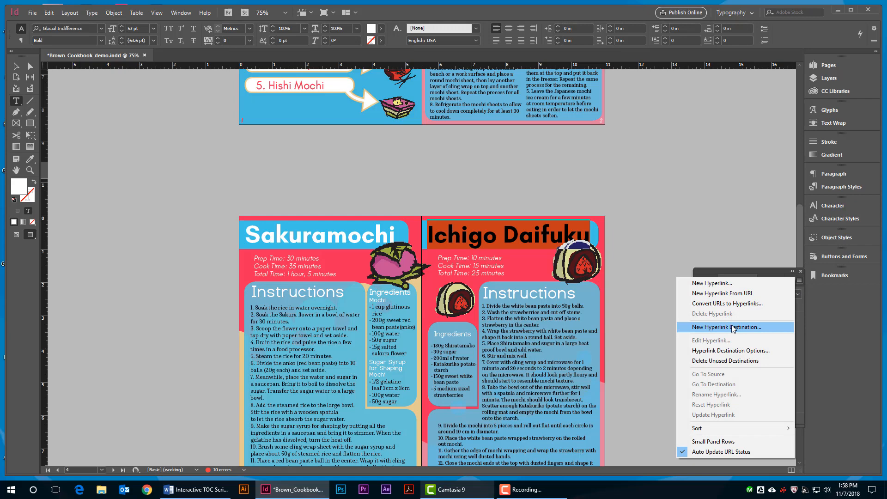
pyautogui.click(732, 327)
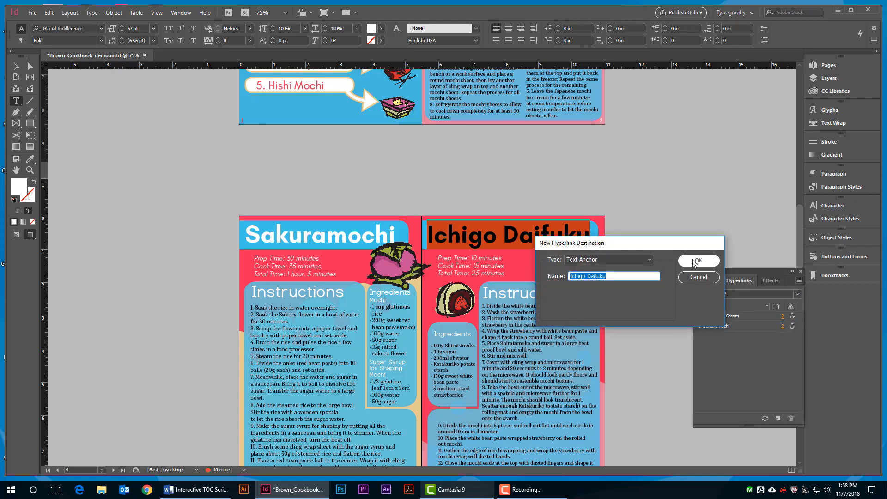
pyautogui.click(698, 261)
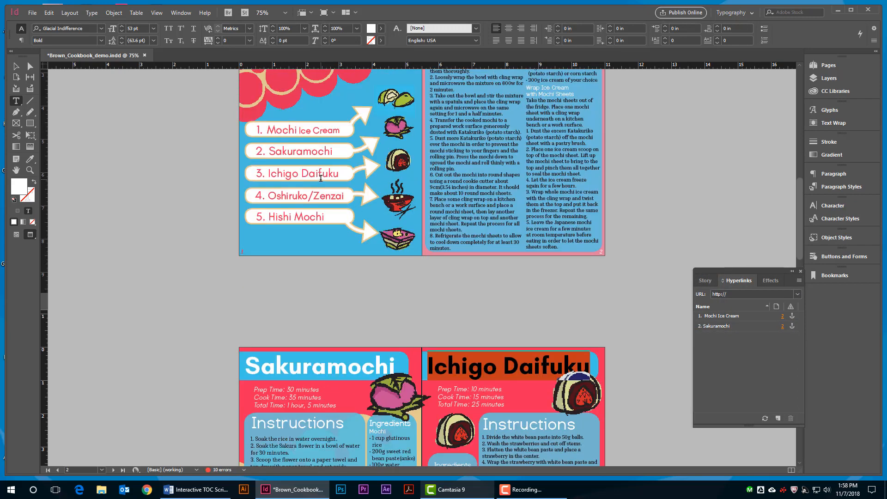
# - Link the '3. Ichigo Daifuku' contents item to the Ichigo Daifuku anchor
pyautogui.doubleClick(322, 173)
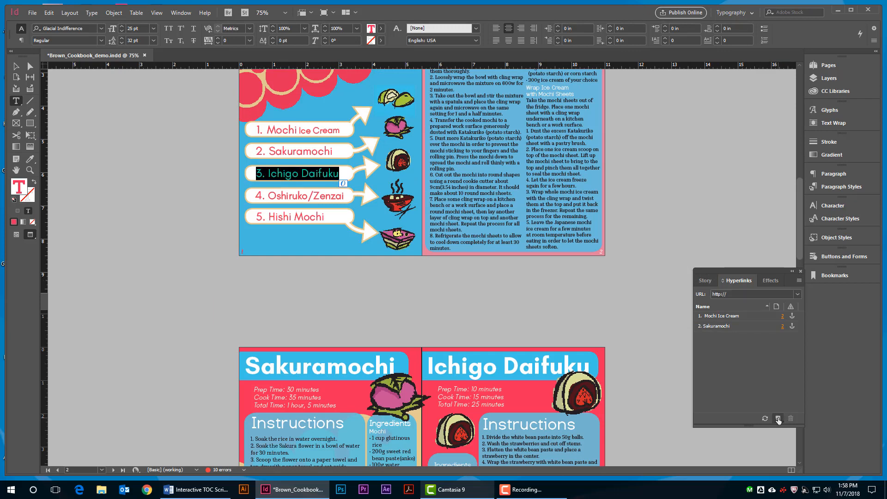
pyautogui.click(778, 417)
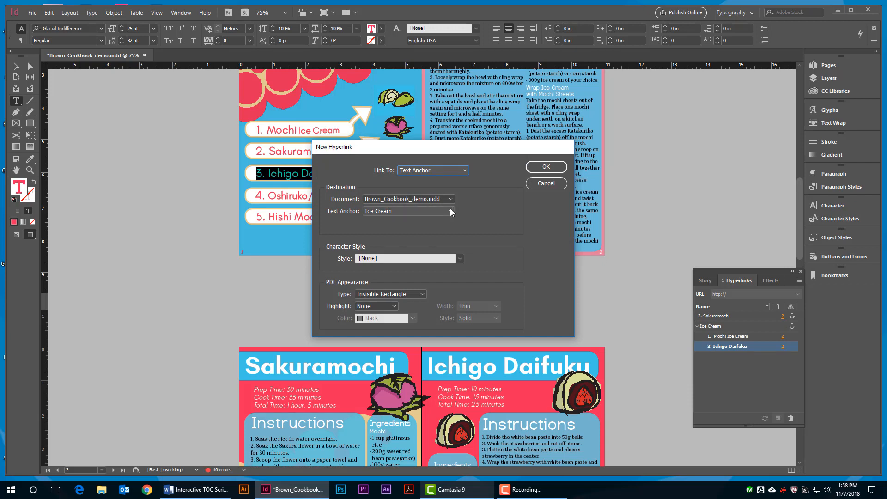
pyautogui.click(458, 210)
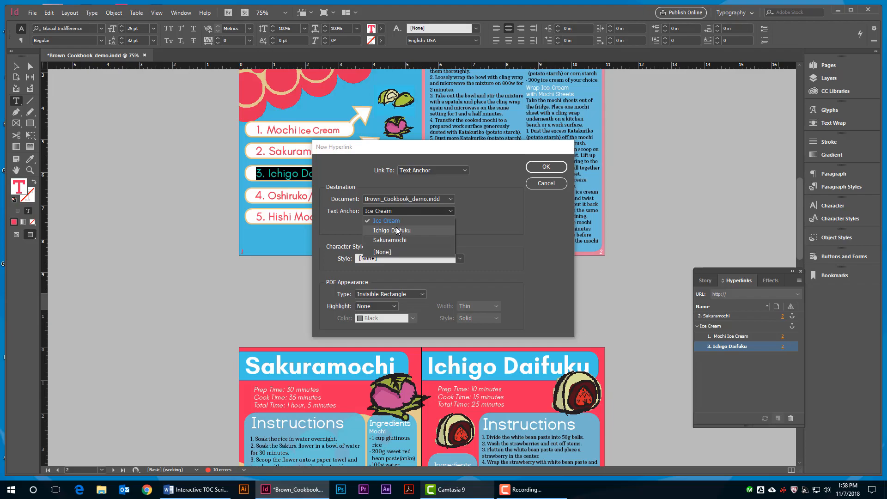
pyautogui.click(389, 230)
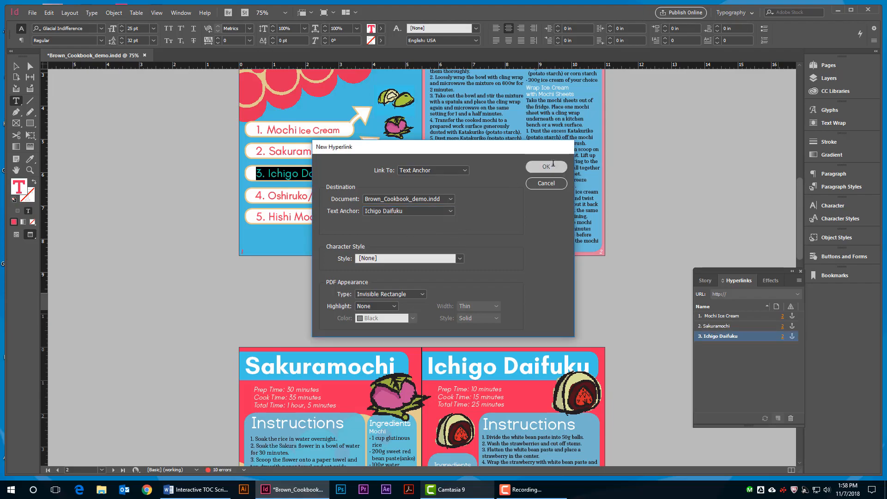
pyautogui.click(545, 166)
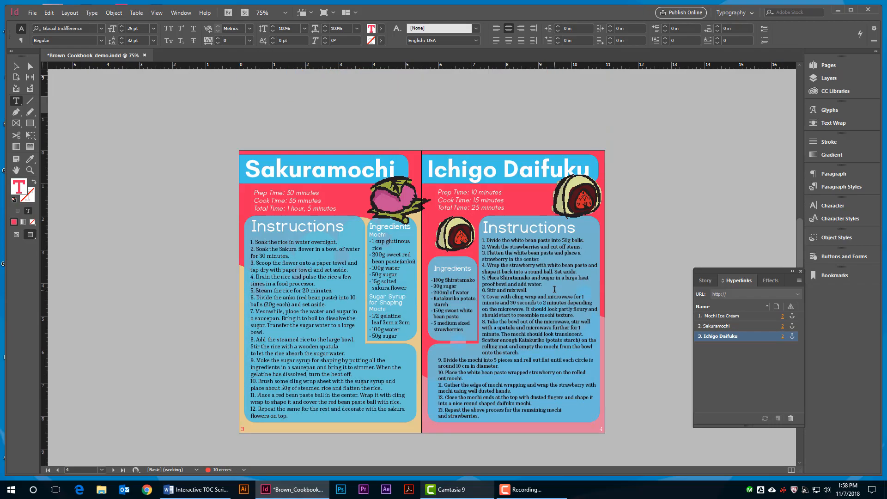
pyautogui.scroll(-3)
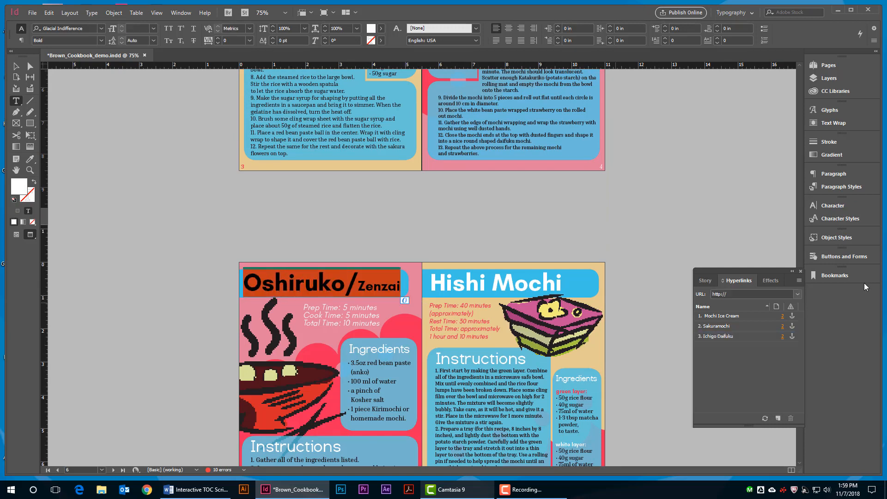
# - Create an Oshiruko/Zenzai text anchor destination from its headline
pyautogui.click(798, 280)
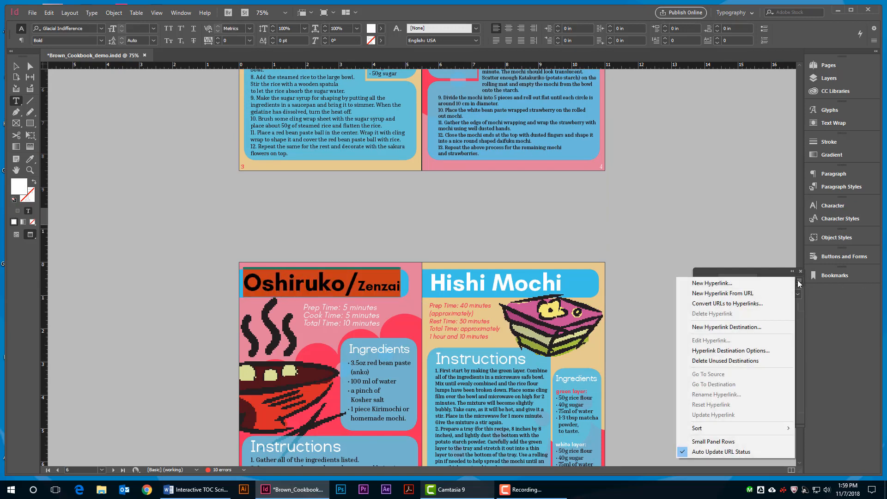
pyautogui.click(727, 326)
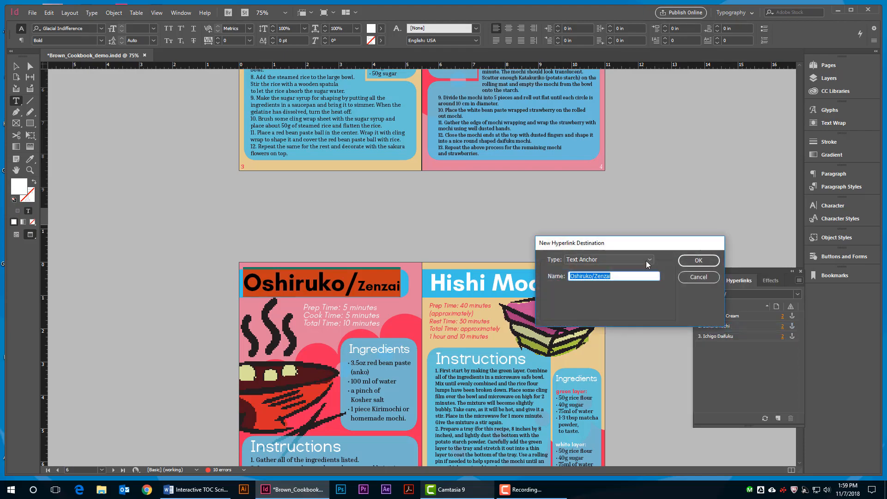
pyautogui.click(699, 260)
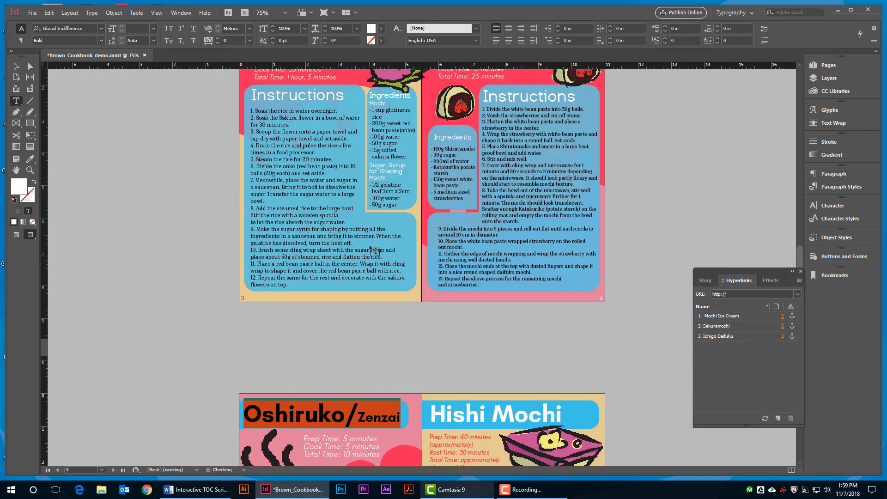
pyautogui.scroll(3)
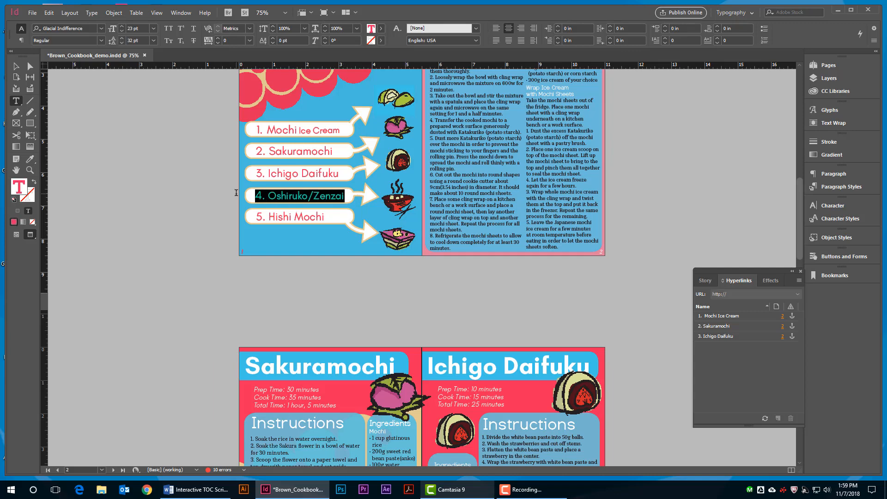
# - Link the '4. Oshiruko/Zenzai' contents item to the Oshiruko/Zenzai anchor
pyautogui.click(778, 418)
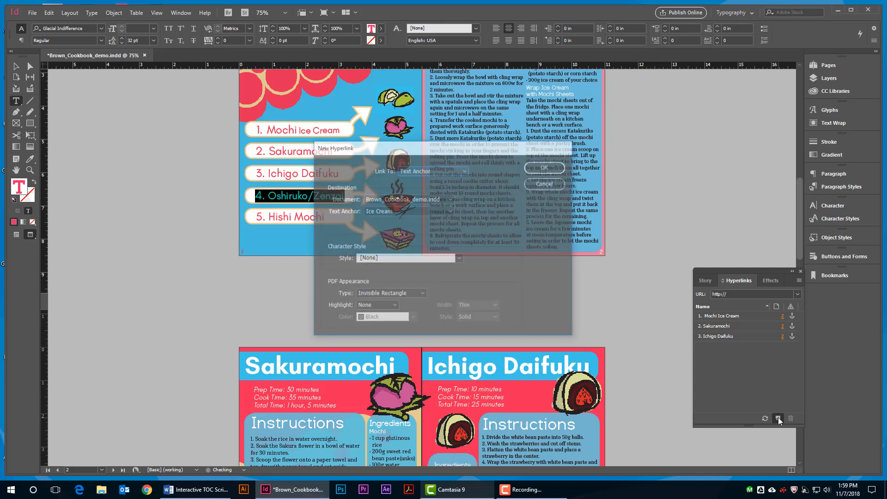
pyautogui.click(449, 211)
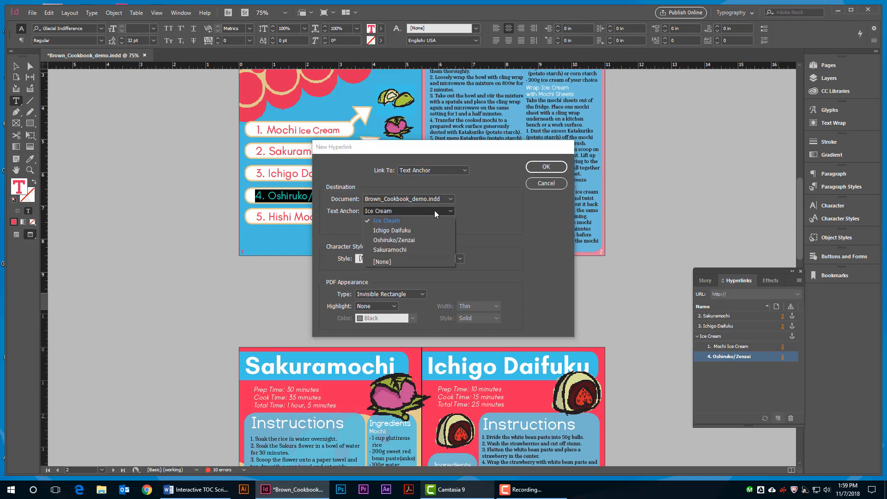
pyautogui.click(394, 240)
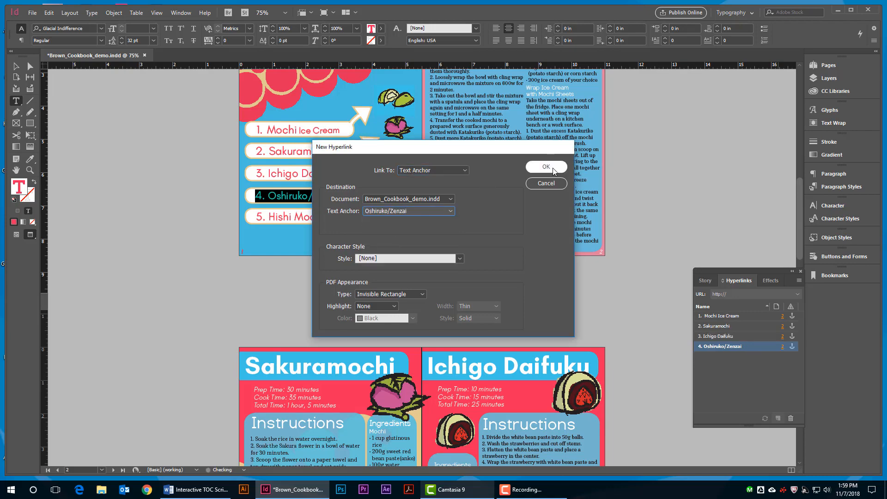
pyautogui.click(545, 166)
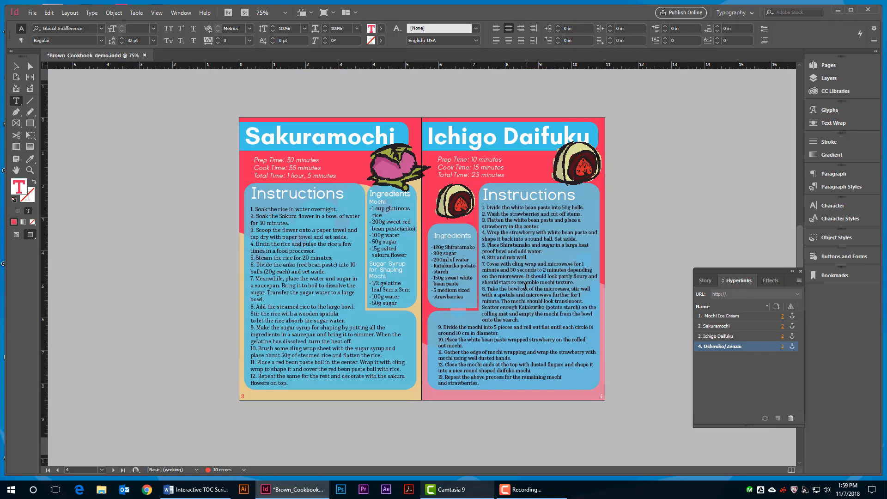
pyautogui.click(122, 469)
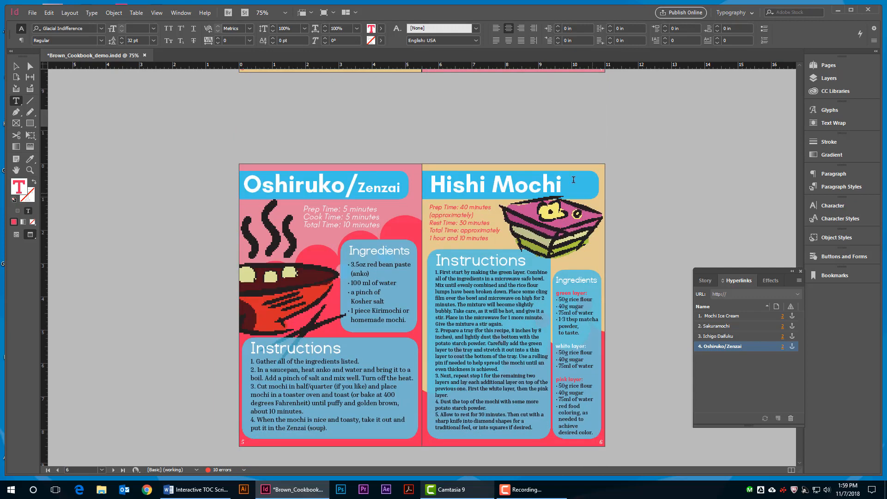
# - Anchor the Hishi Mochi headline and link '5. Hishi Mochi' to it
pyautogui.click(557, 181)
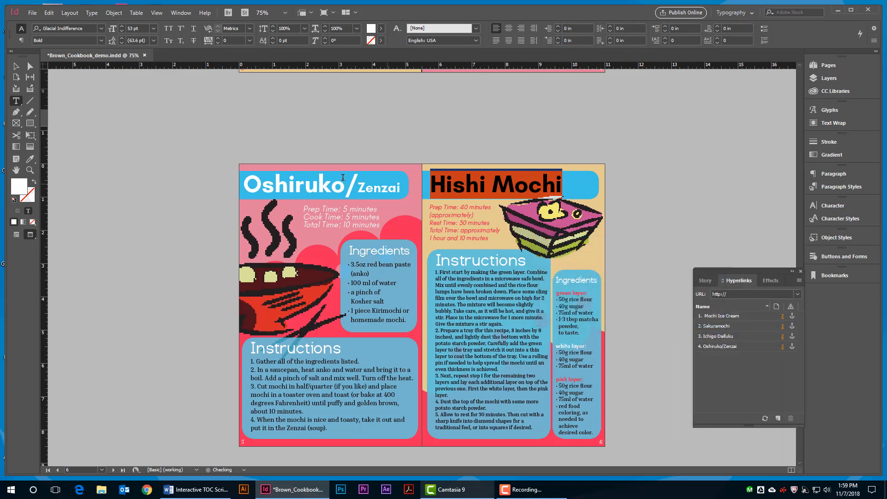
pyautogui.scroll(3)
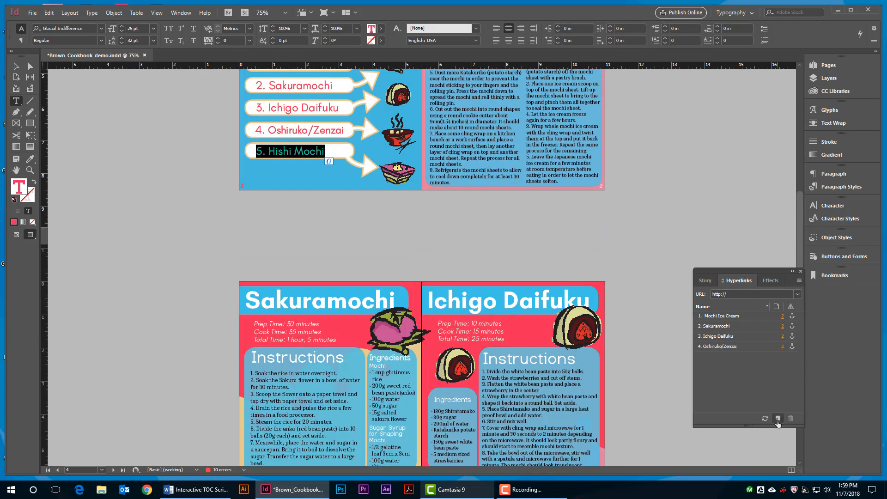
pyautogui.click(777, 418)
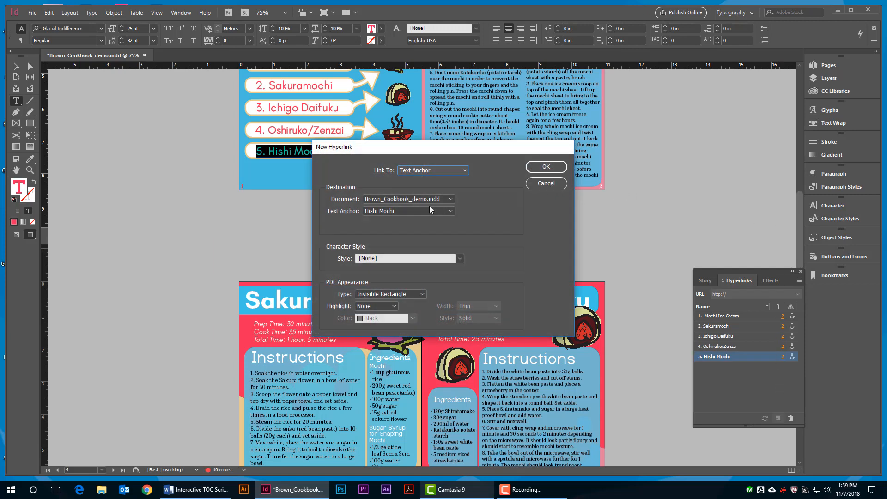
pyautogui.click(544, 166)
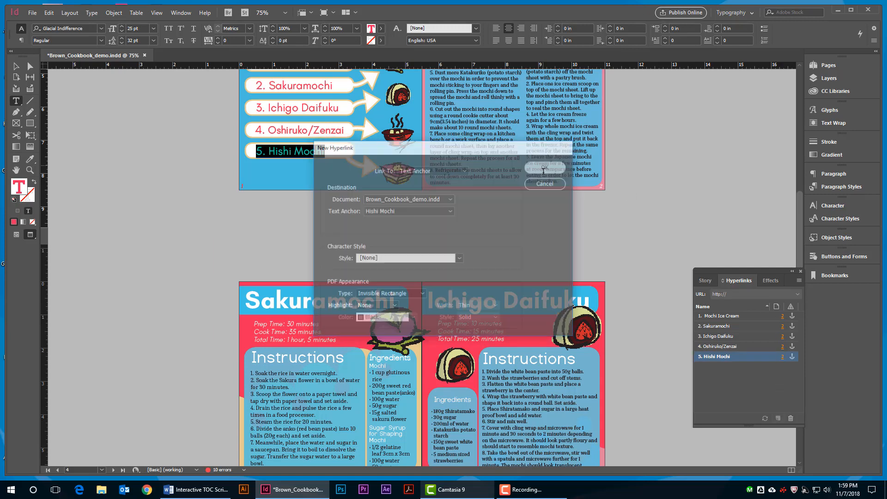
pyautogui.click(543, 184)
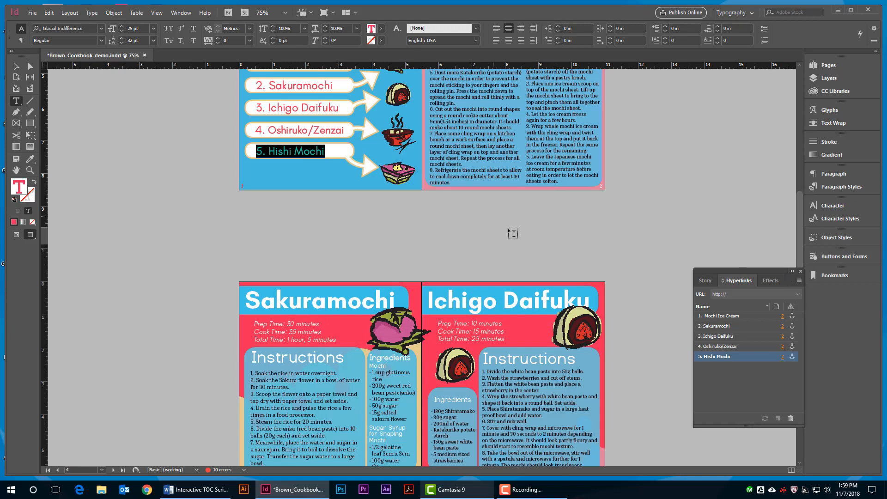
pyautogui.moveTo(234, 121)
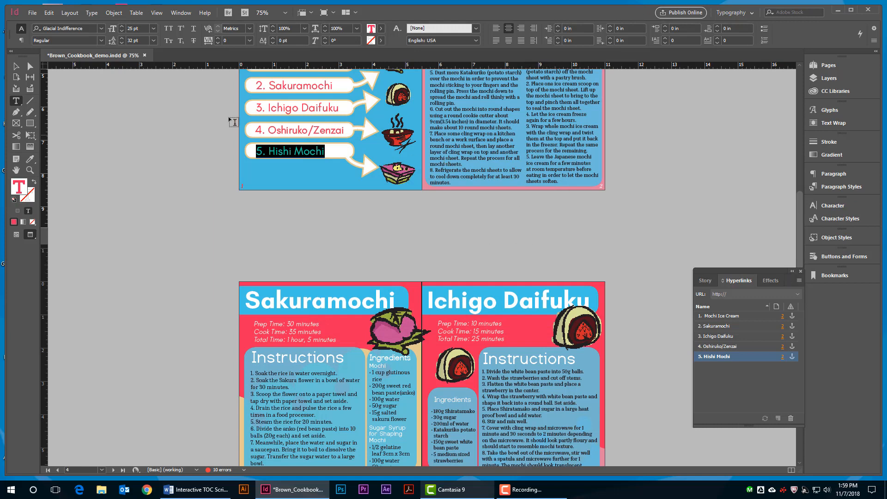
# - Export Brown_Cookbook_demo as Adobe PDF (Interactive) into StudentAssignmentDownloads
pyautogui.click(32, 12)
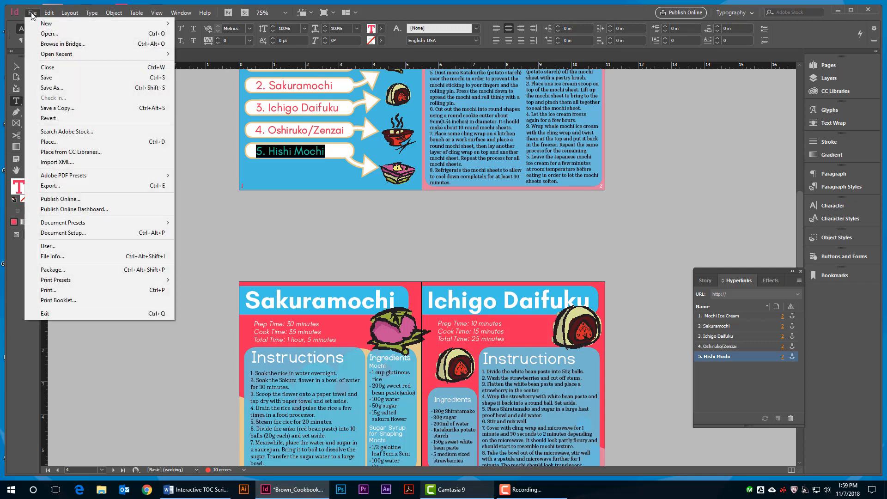
pyautogui.moveTo(51, 87)
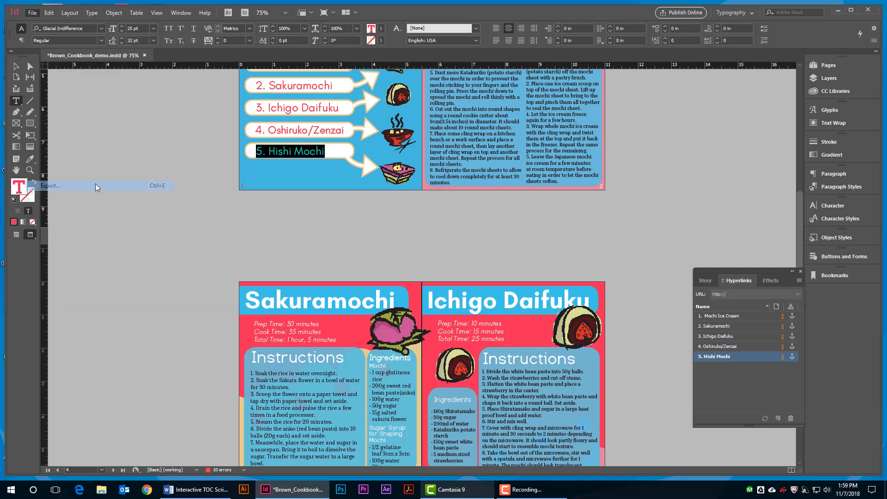
pyautogui.click(50, 186)
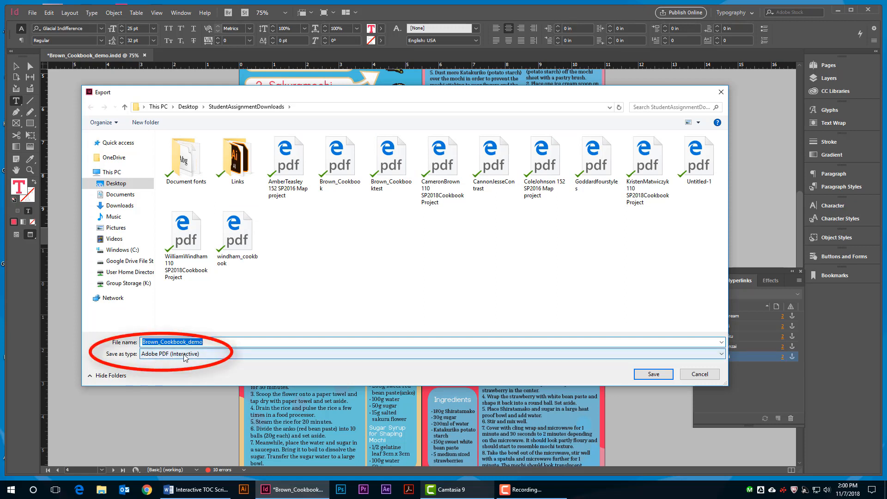
pyautogui.moveTo(602, 354)
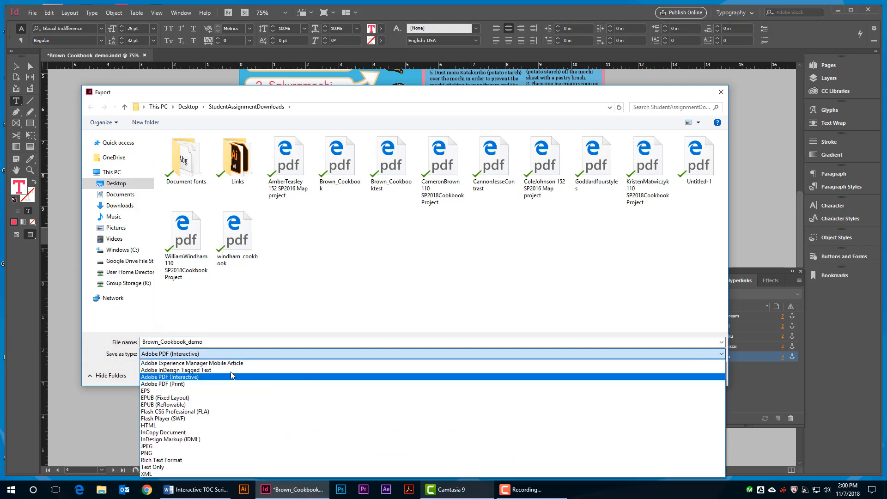
pyautogui.click(170, 376)
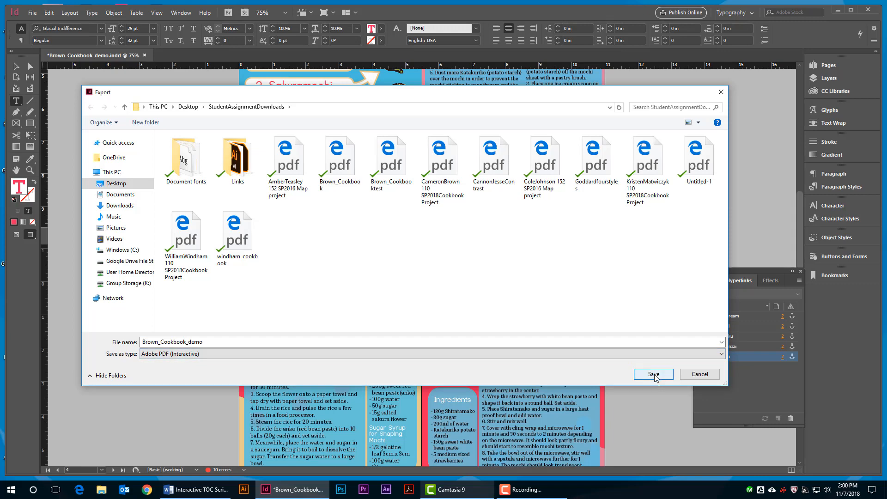
pyautogui.click(652, 374)
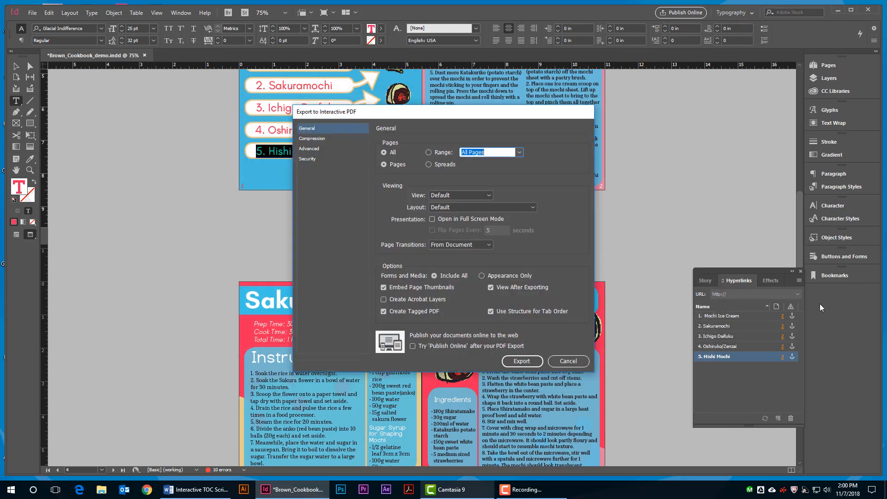
pyautogui.moveTo(631, 284)
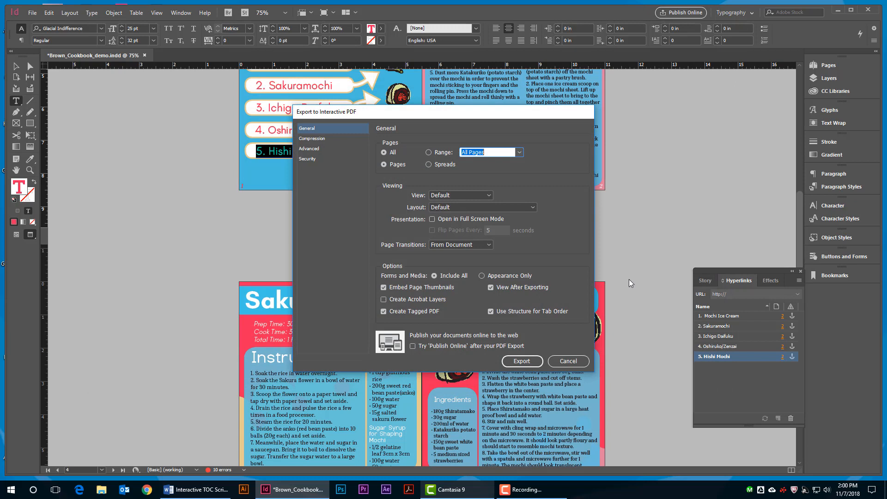
pyautogui.moveTo(607, 315)
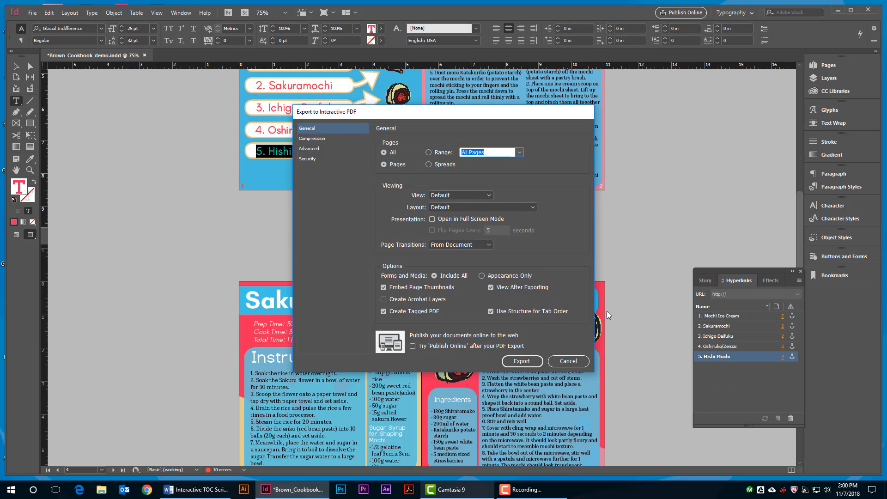
pyautogui.moveTo(358, 140)
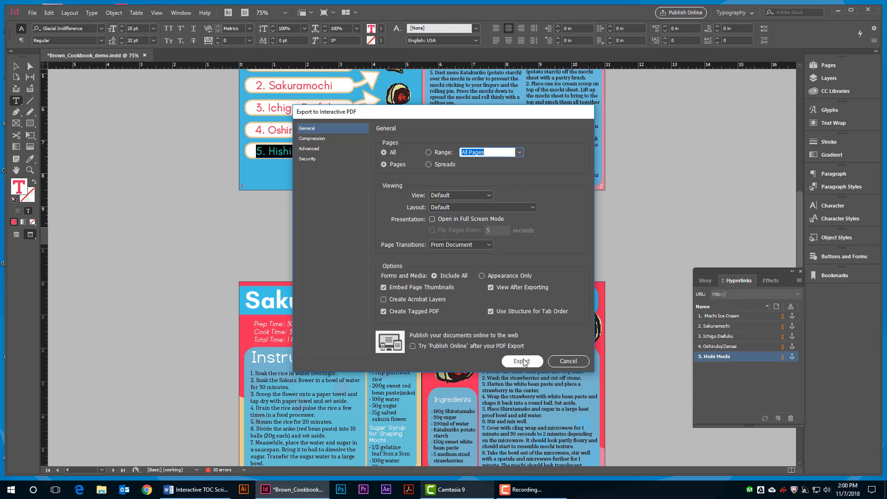
# - Run the interactive PDF export past the missing-links warning so the PDF opens in Edge
pyautogui.click(520, 361)
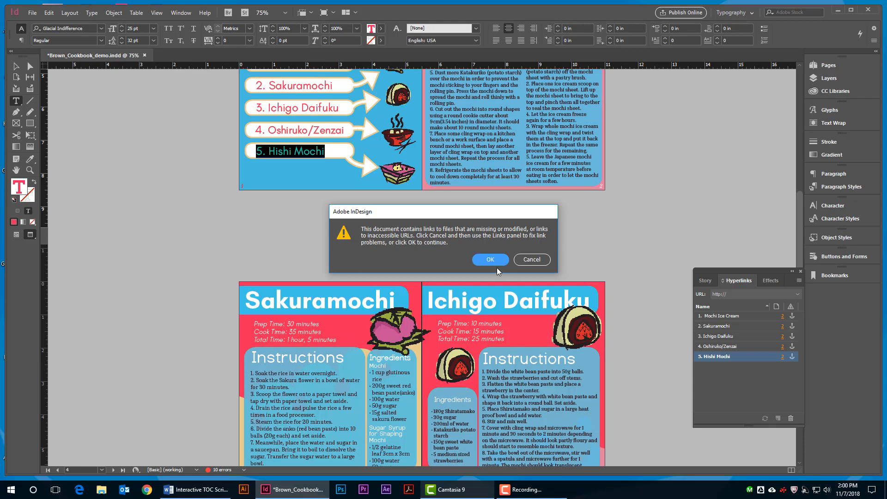
pyautogui.click(489, 259)
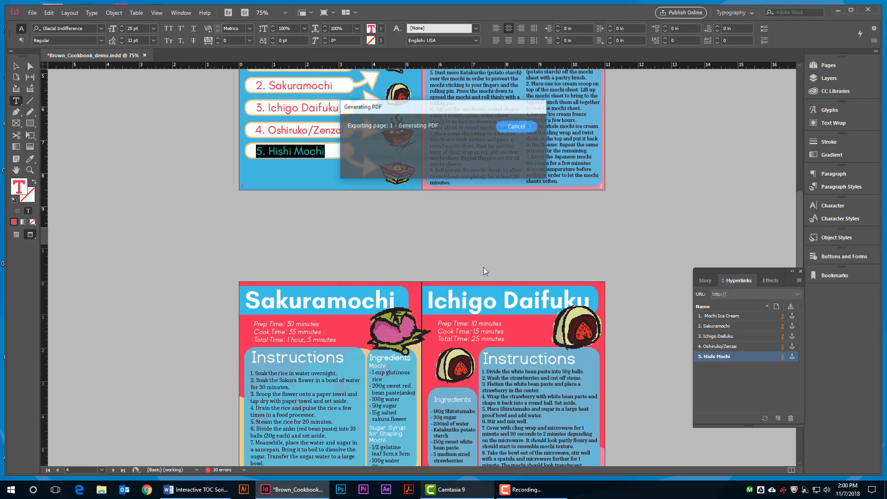
pyautogui.click(74, 489)
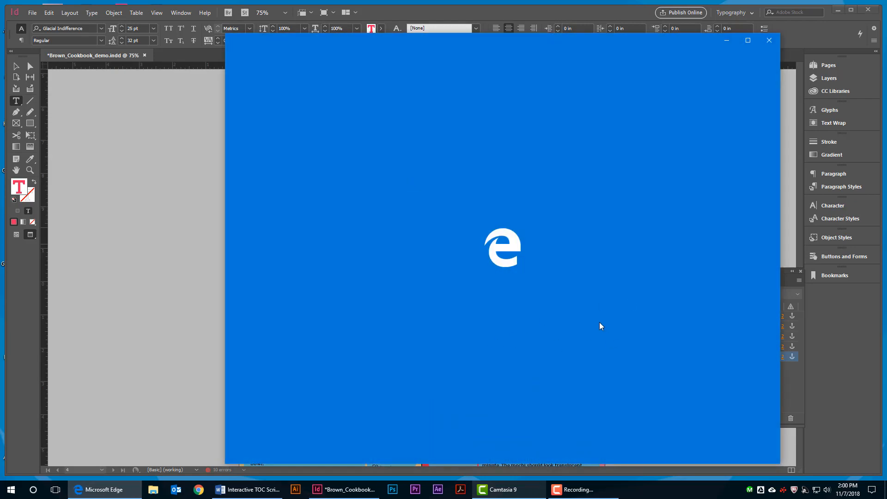